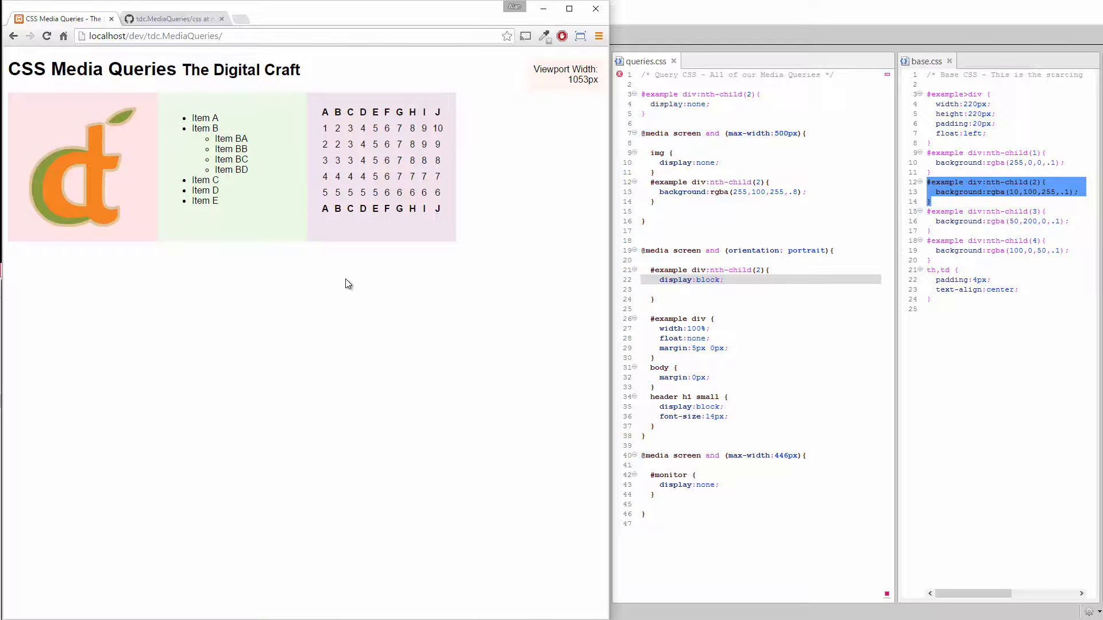
pyautogui.moveTo(607, 305)
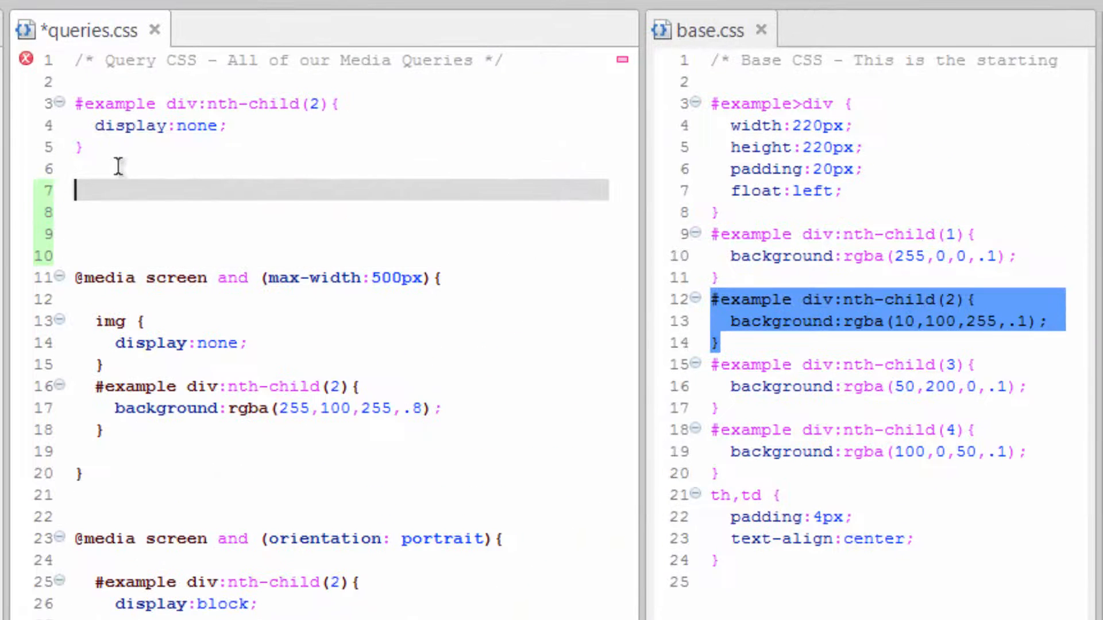
pyautogui.write('@med')
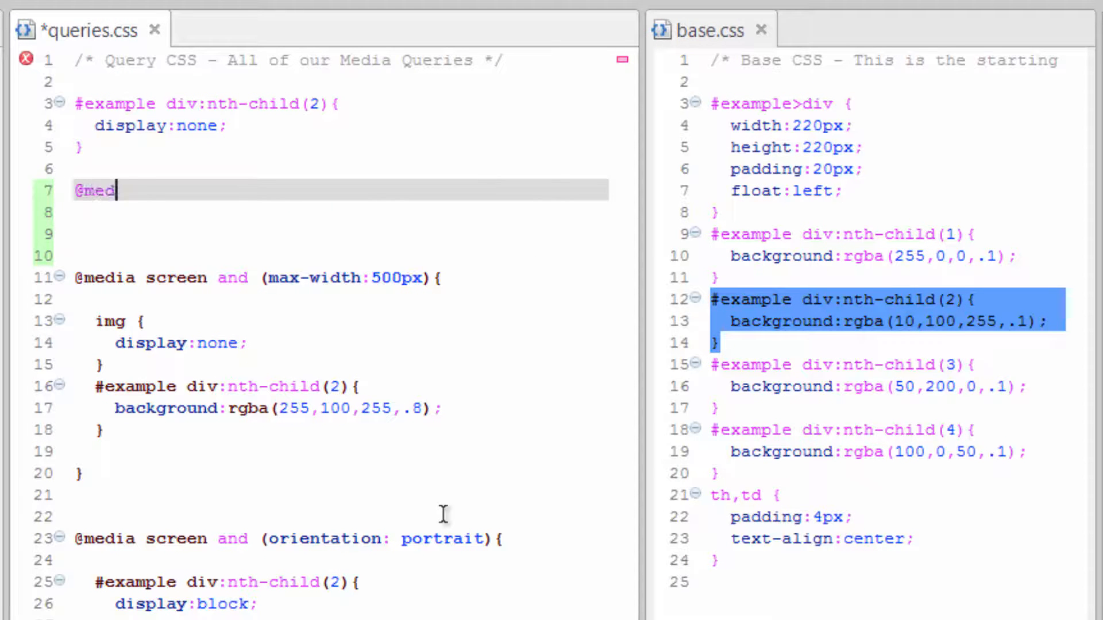
pyautogui.write('ia print')
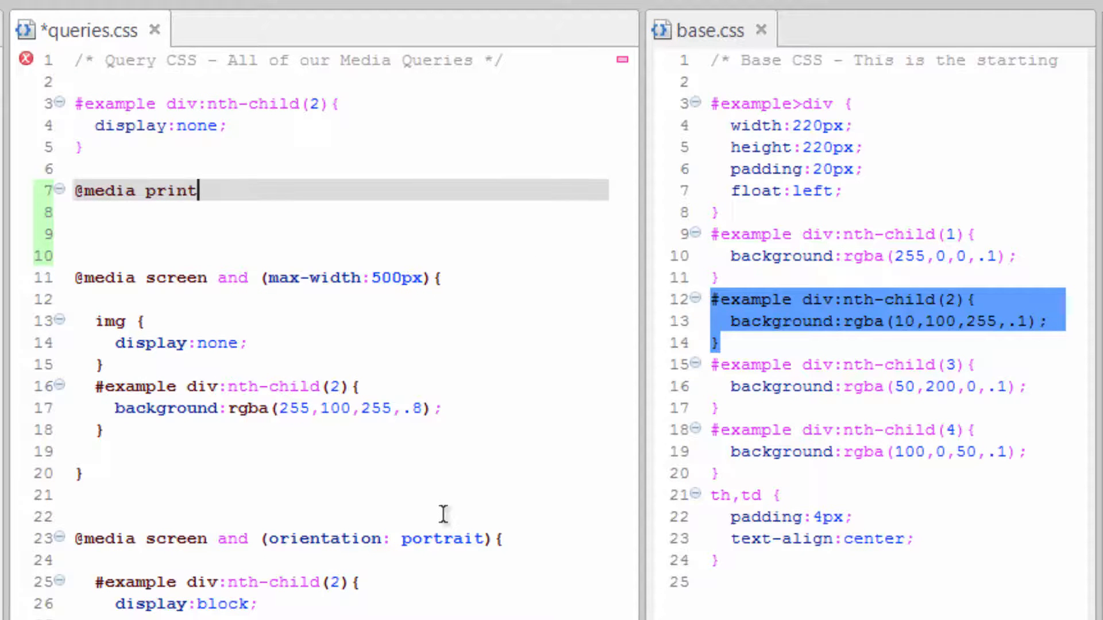
pyautogui.write('{')
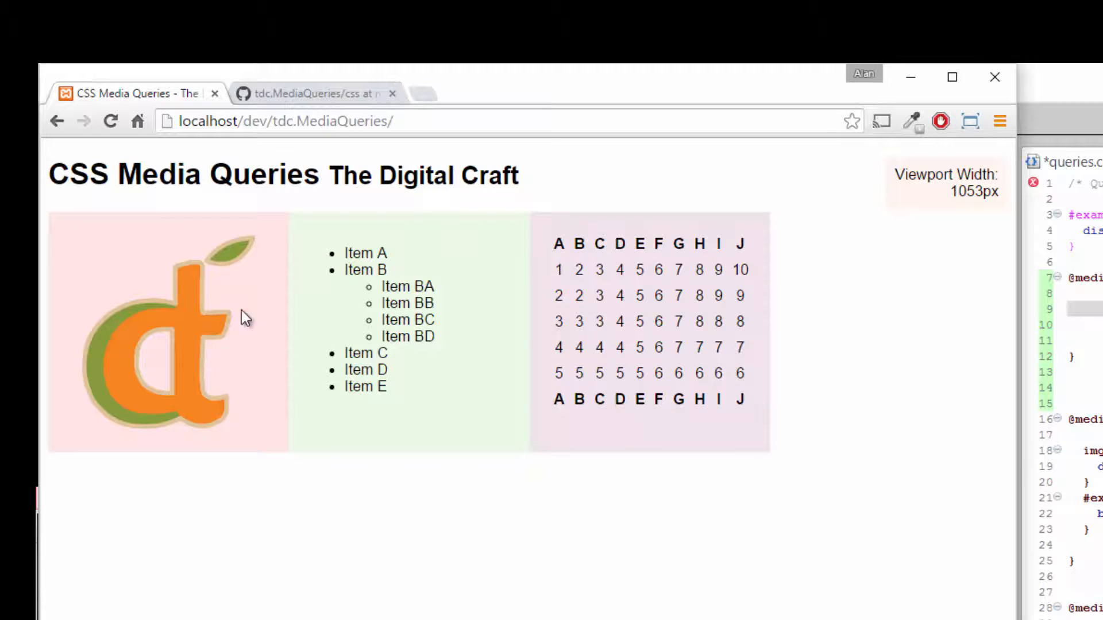
pyautogui.moveTo(634, 438)
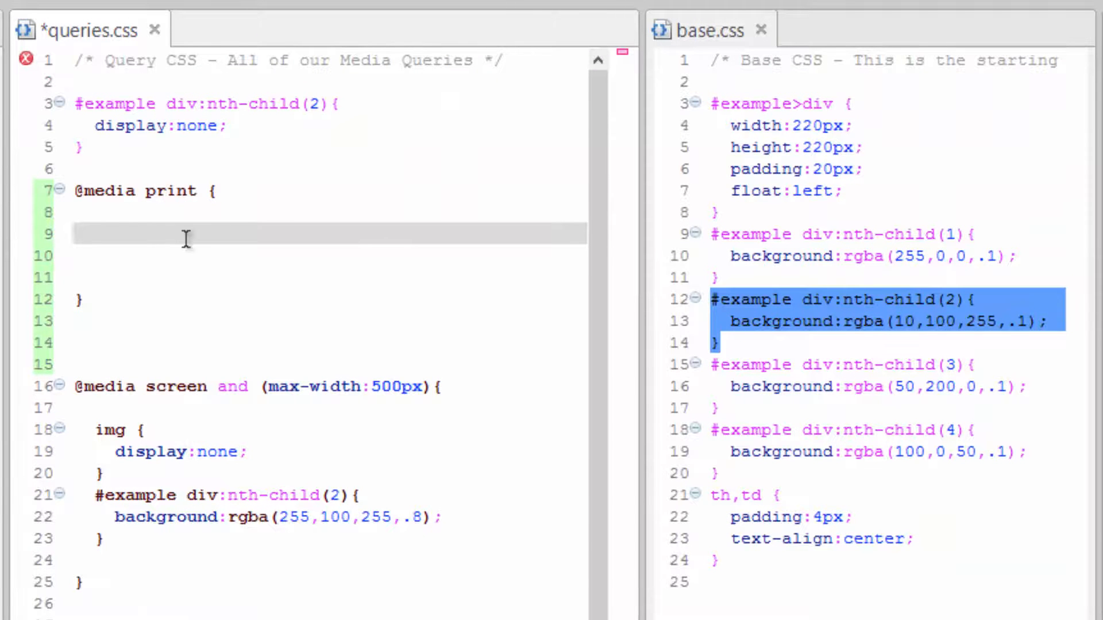
# Add #example div { background:none; } inside the print block and save queries.css
pyautogui.write('#')
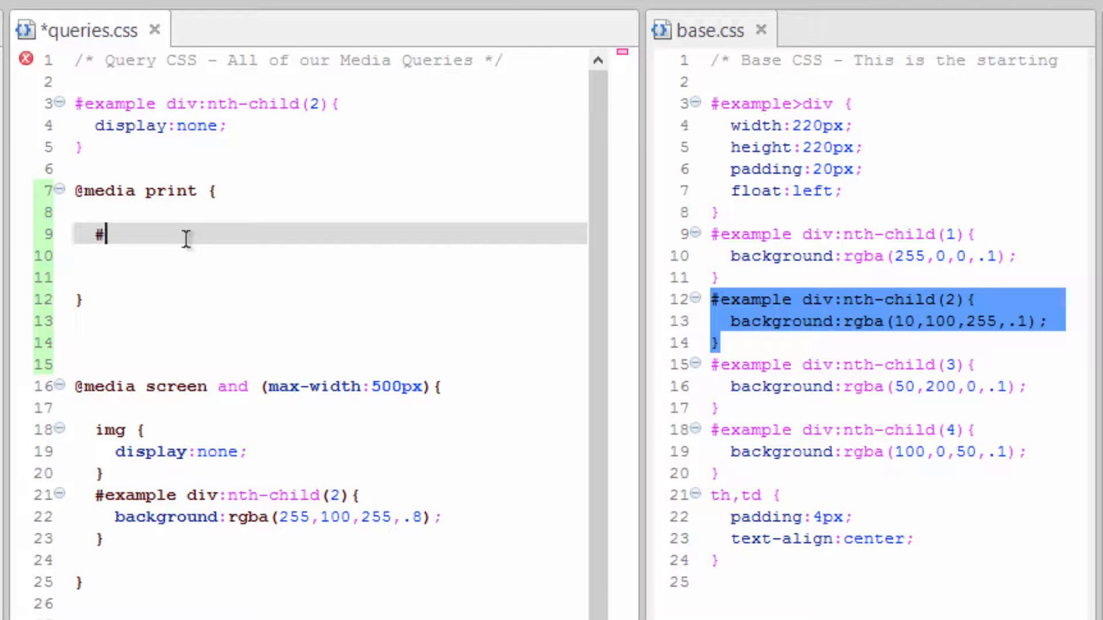
pyautogui.write('example div')
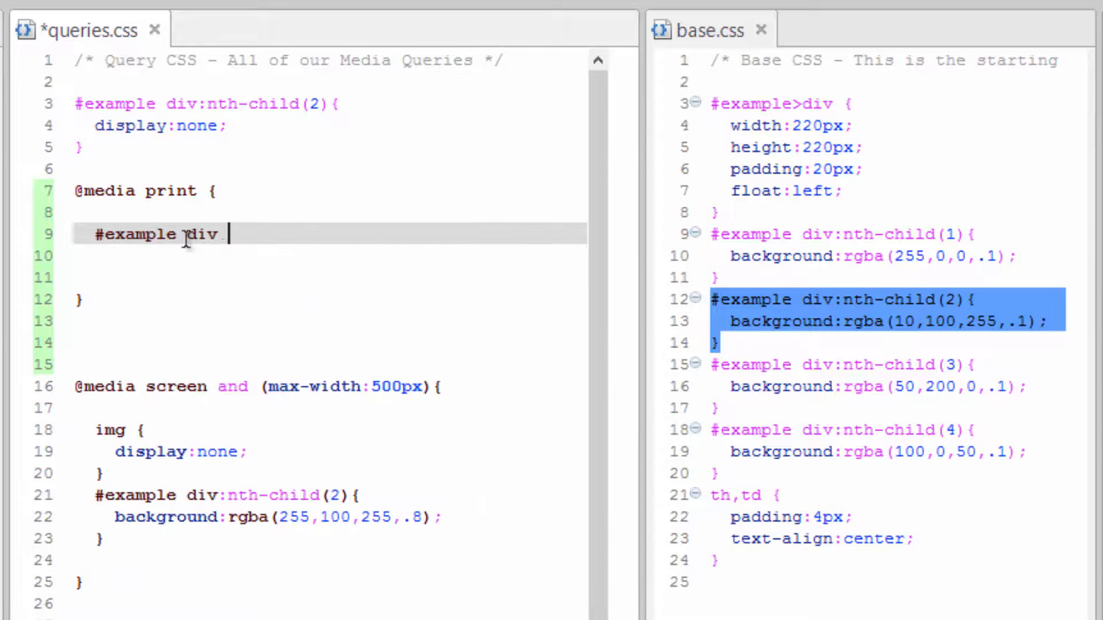
pyautogui.write('{')
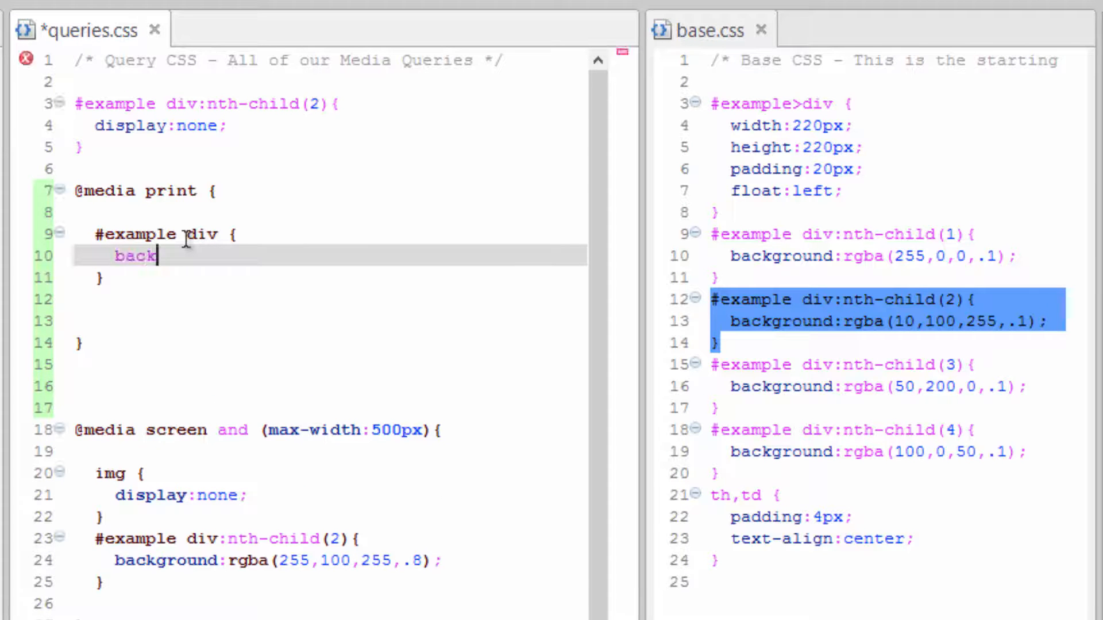
pyautogui.write('g')
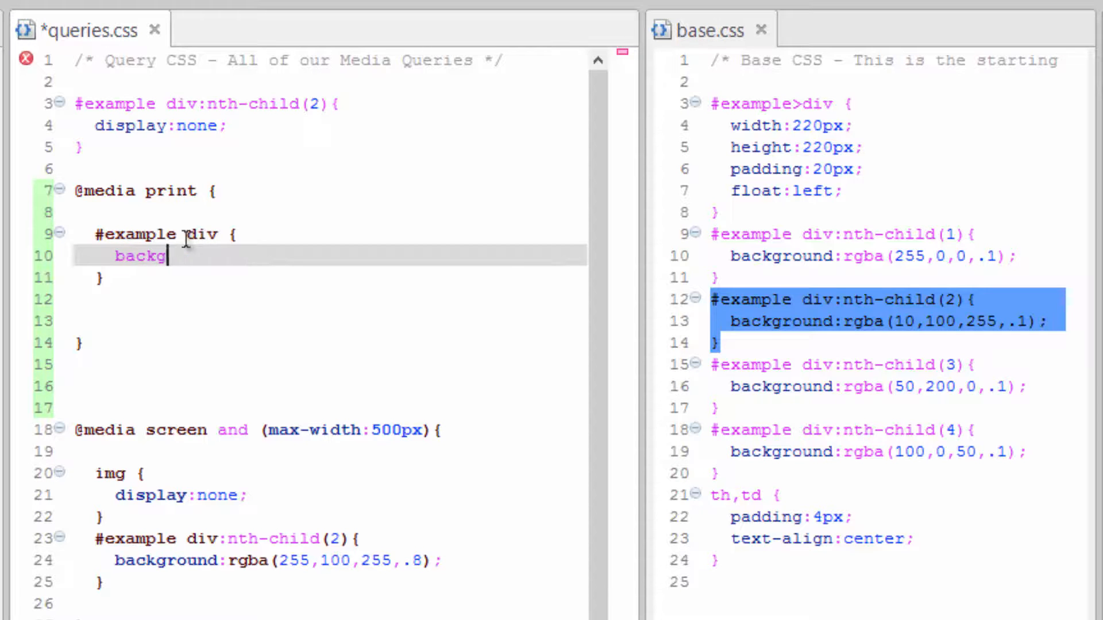
pyautogui.write('round:')
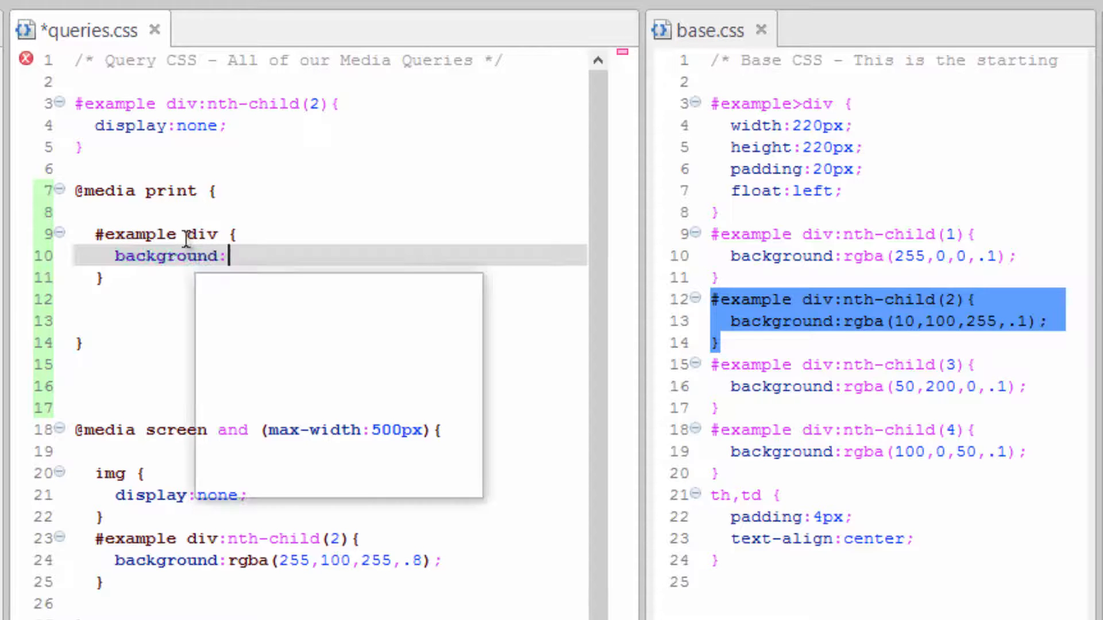
pyautogui.write('none;')
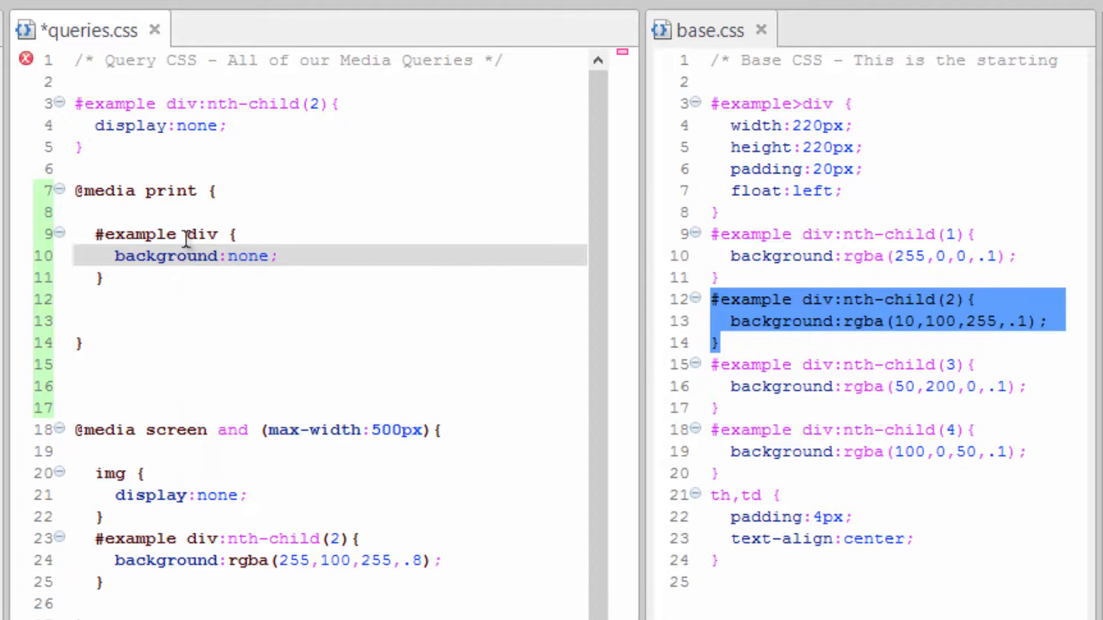
pyautogui.press('ctrl+s')
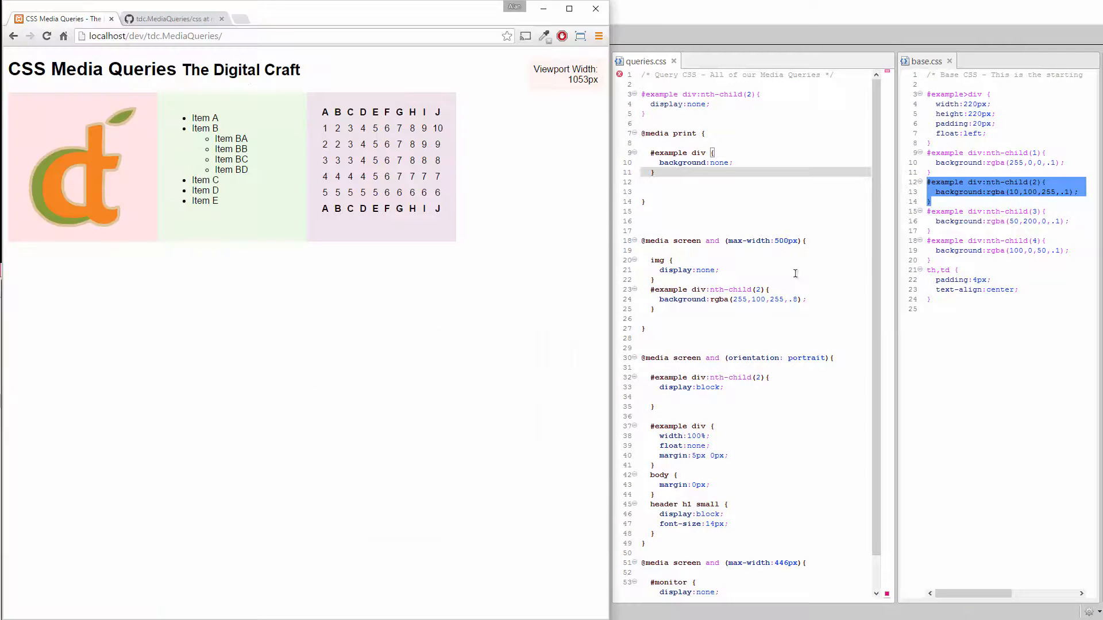
pyautogui.moveTo(155, 303)
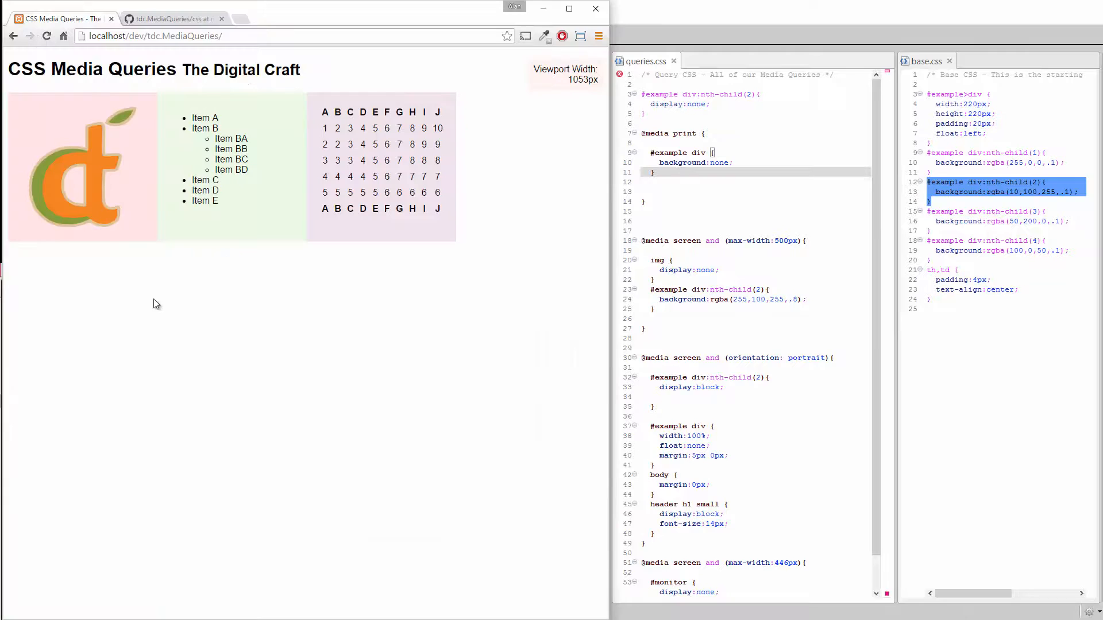
# Check the page in Chrome's print preview and cancel without printing
pyautogui.rightClick(155, 304)
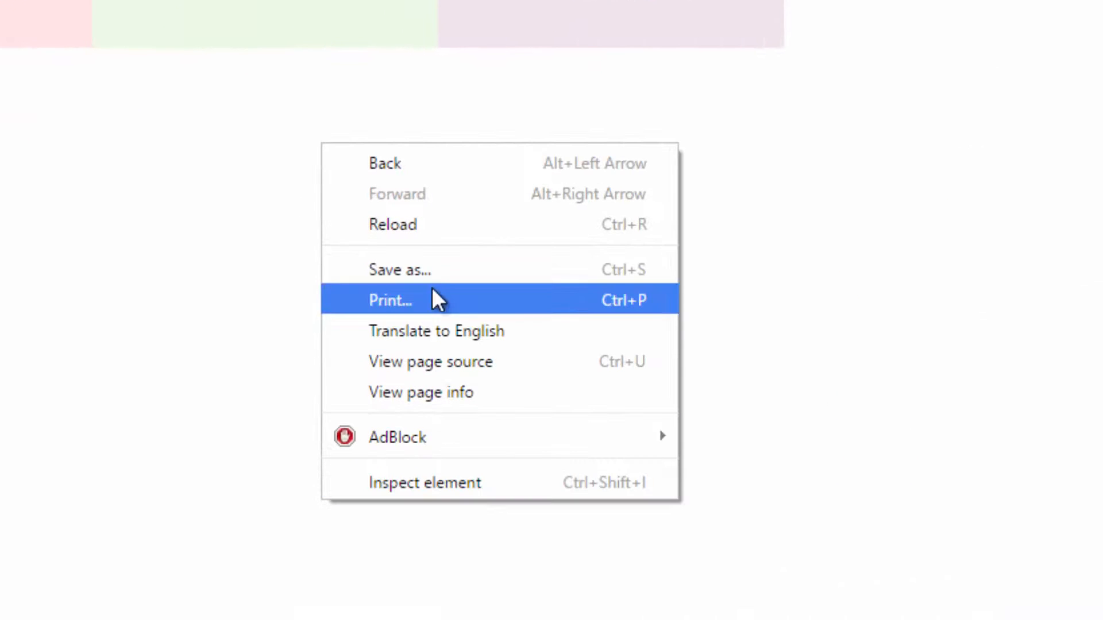
pyautogui.click(389, 300)
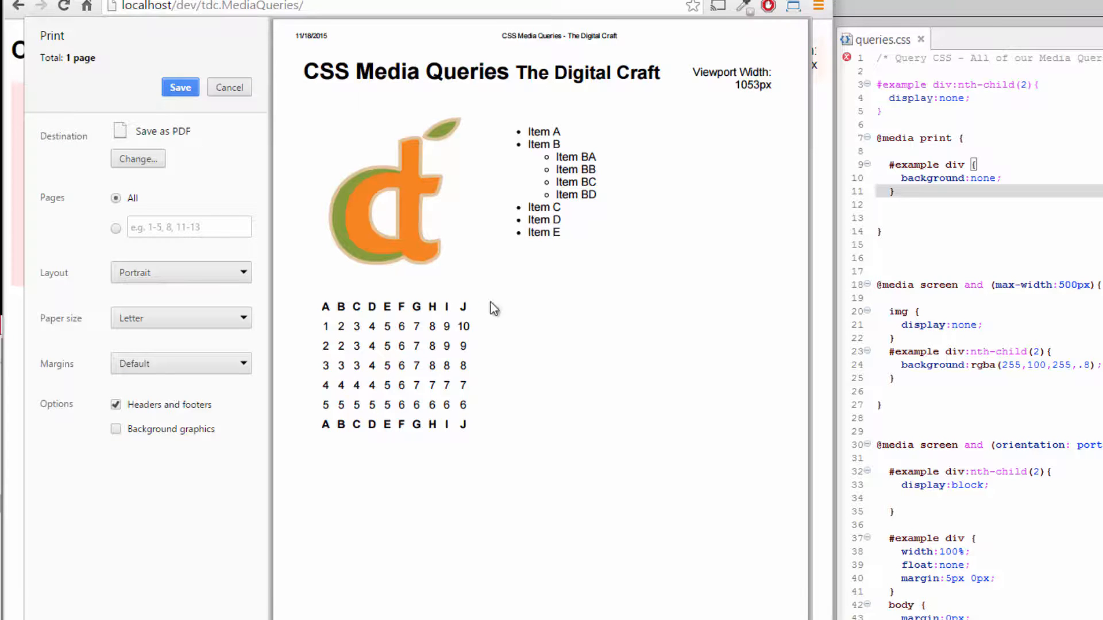
pyautogui.moveTo(413, 321)
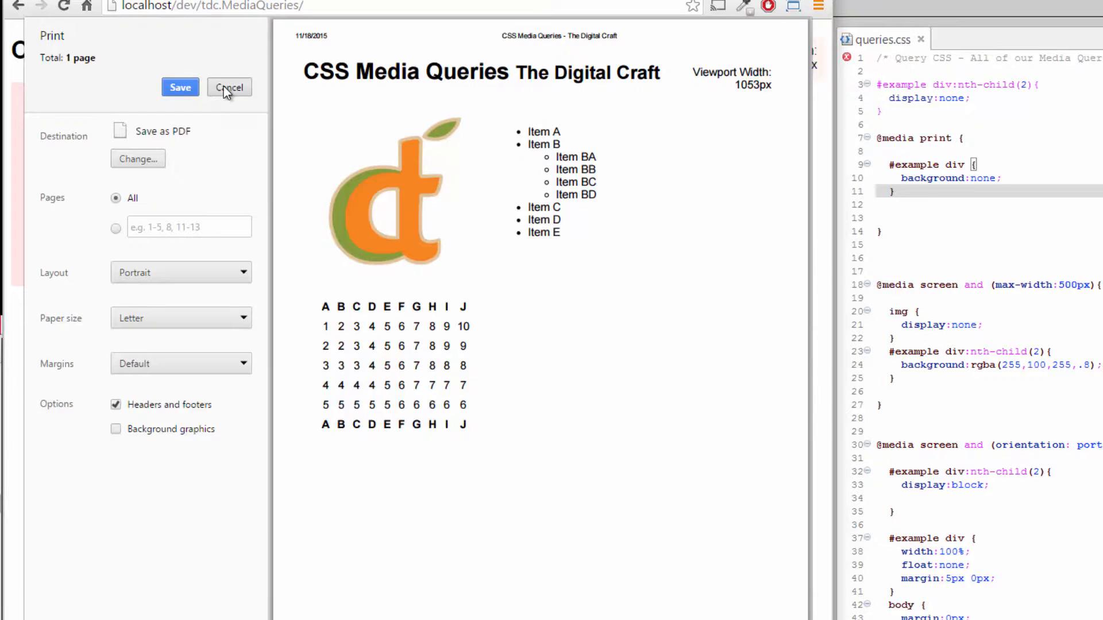
pyautogui.click(230, 88)
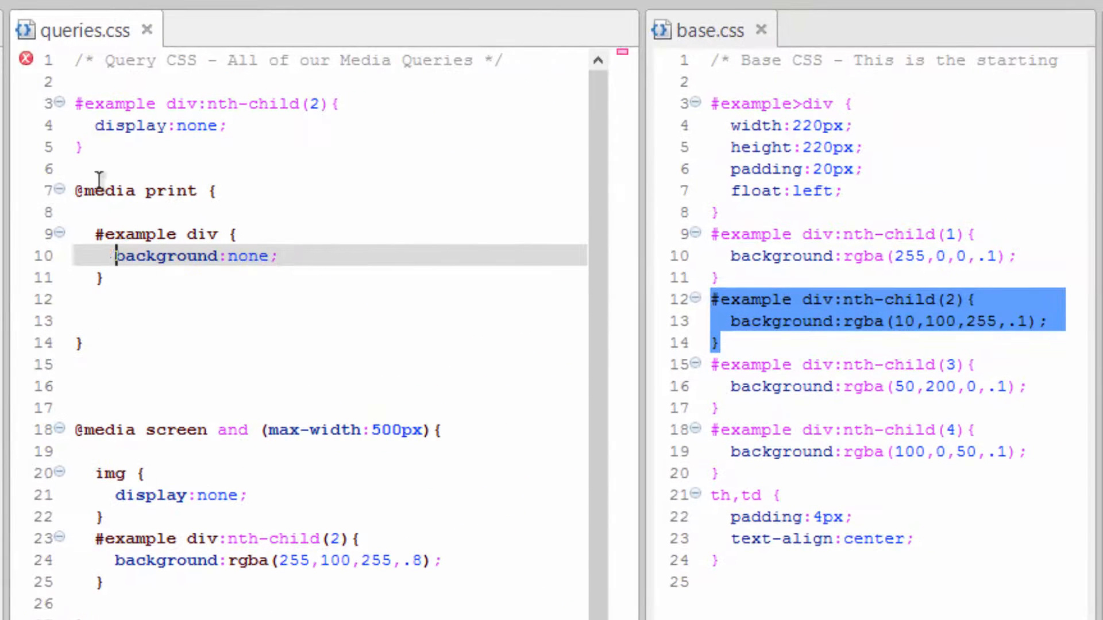
# Comment out the background:none declaration with /* */
pyautogui.write('/*')
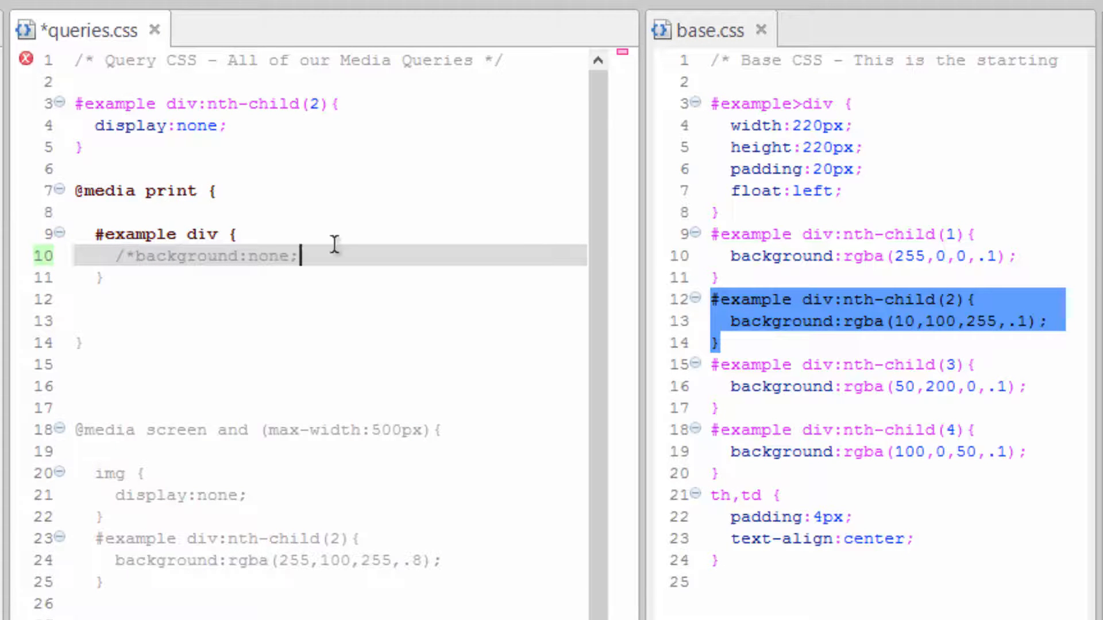
pyautogui.write('*/')
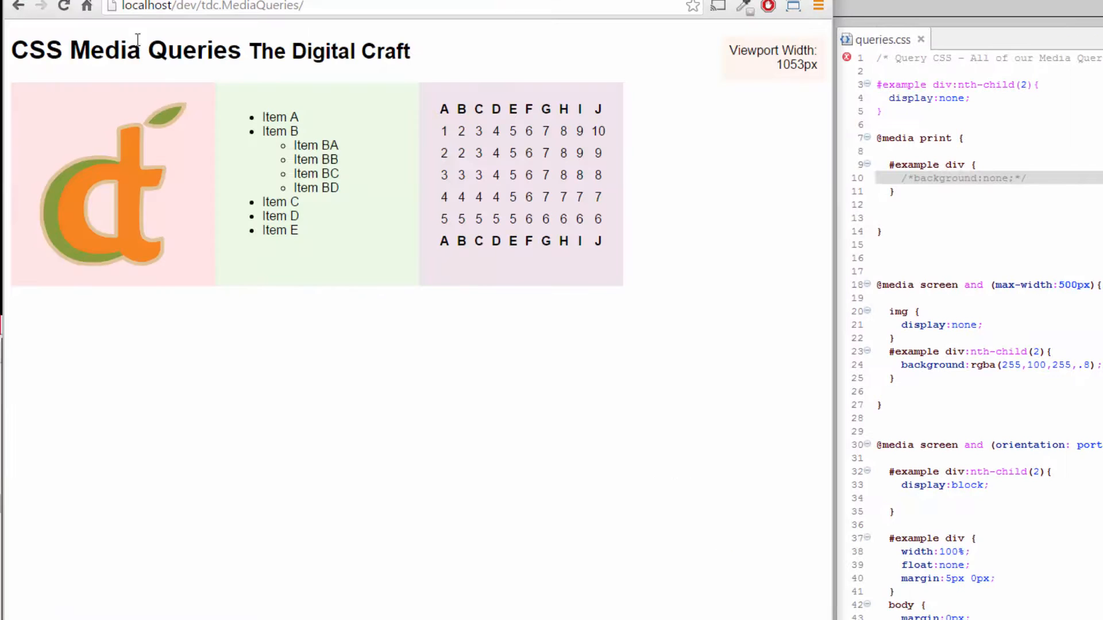
# Reopen Chrome's print preview, inspect the one-page layout, and close it
pyautogui.rightClick(320, 444)
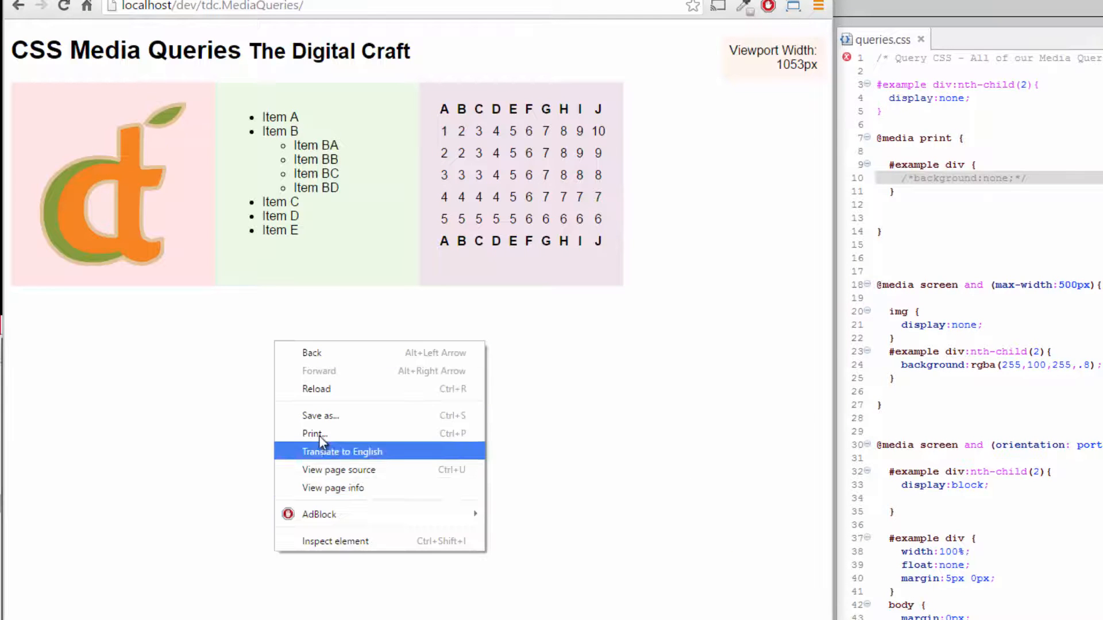
pyautogui.click(343, 452)
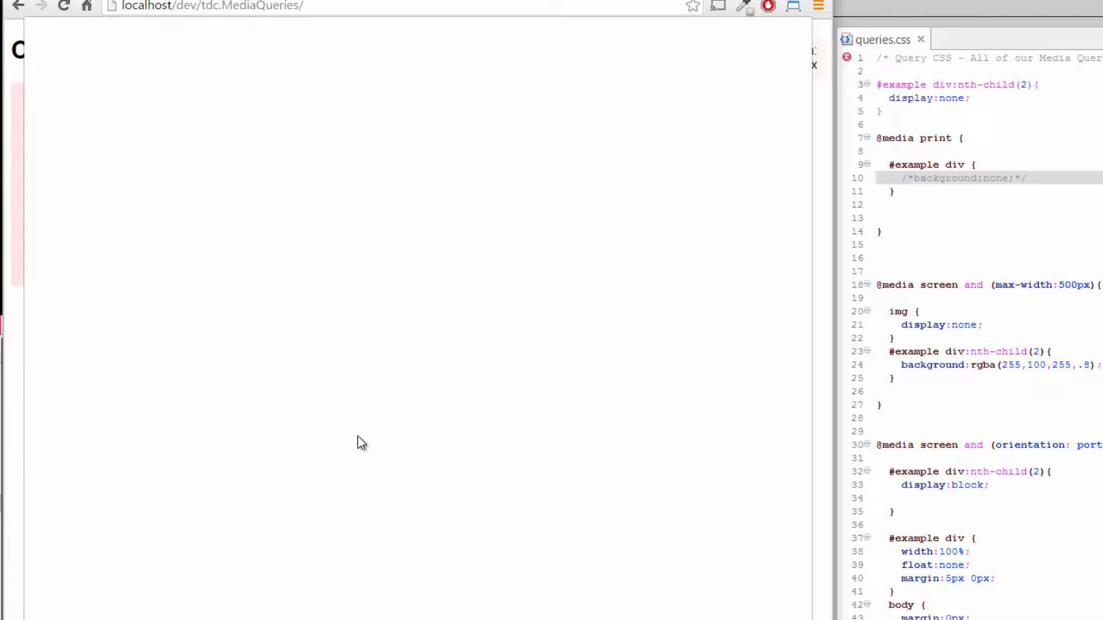
pyautogui.press('ctrl+p')
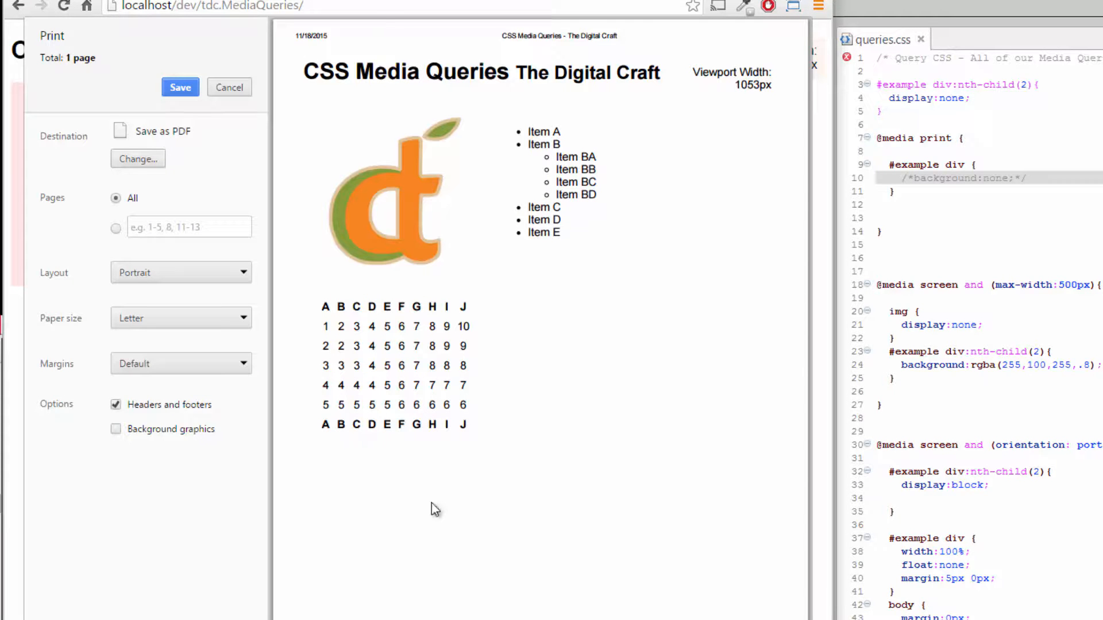
pyautogui.moveTo(359, 235)
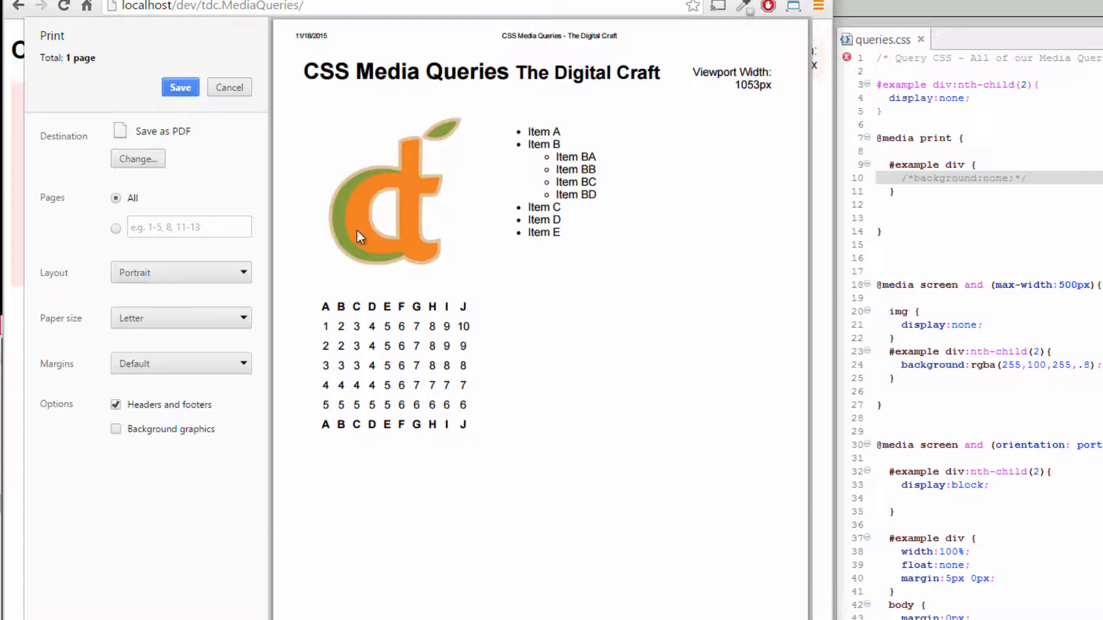
pyautogui.moveTo(648, 42)
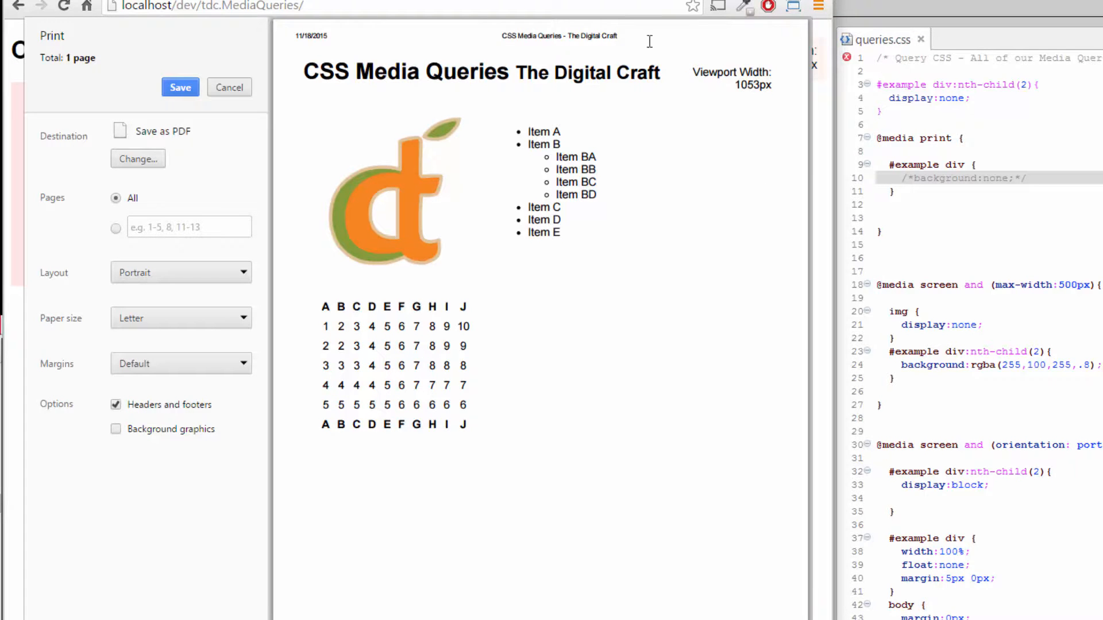
pyautogui.click(230, 87)
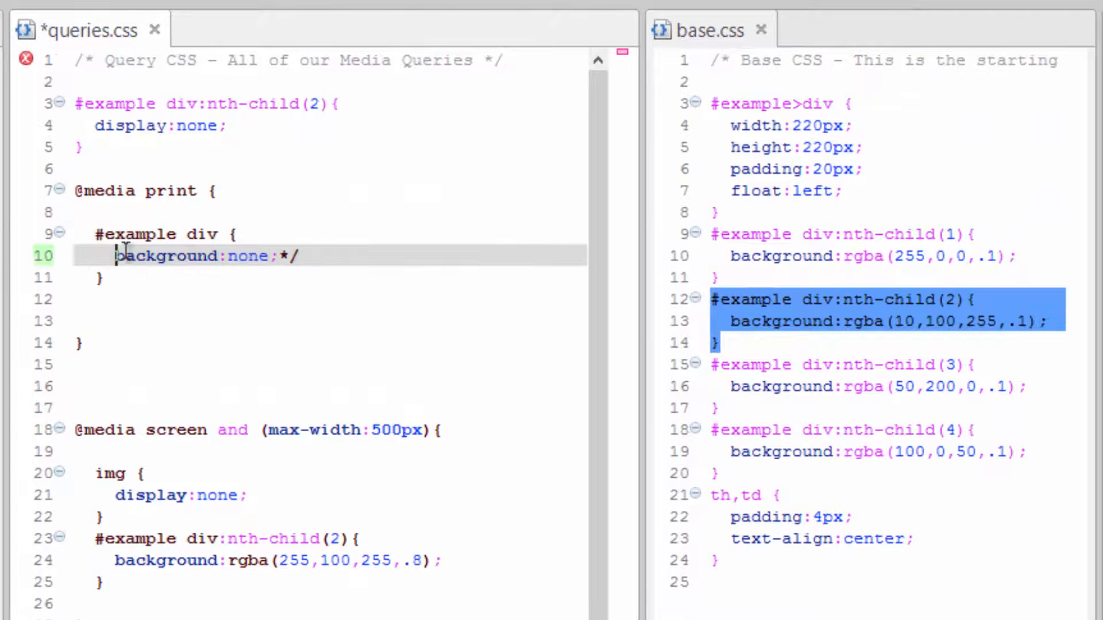
pyautogui.moveTo(325, 254)
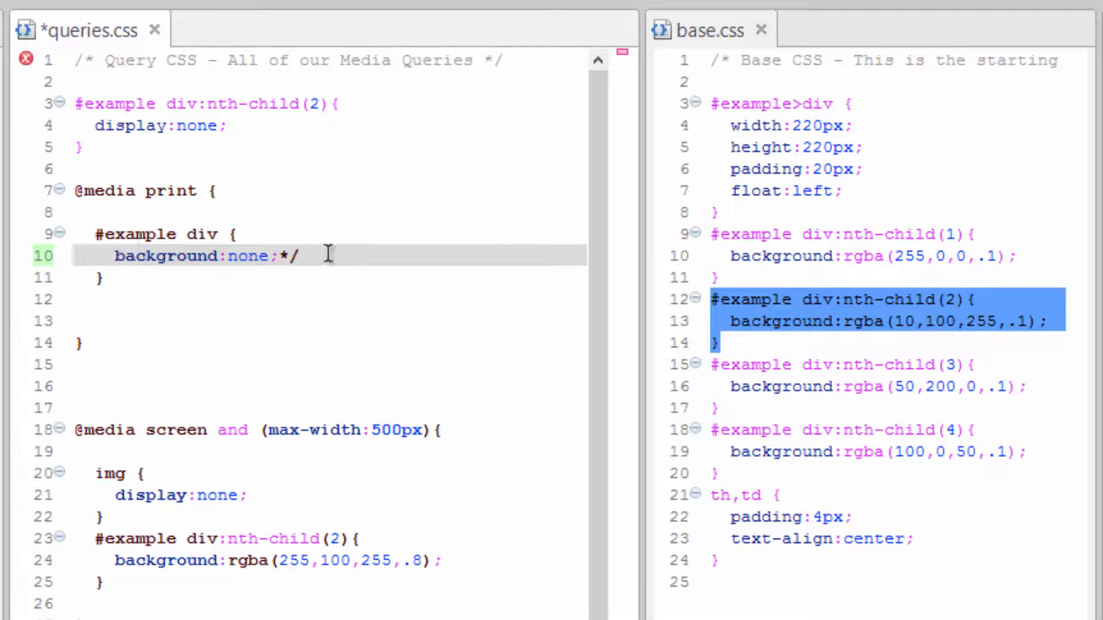
# Remove the leftover comment marker and add an #example div:nth-child(2) selector
pyautogui.press('Backspace')
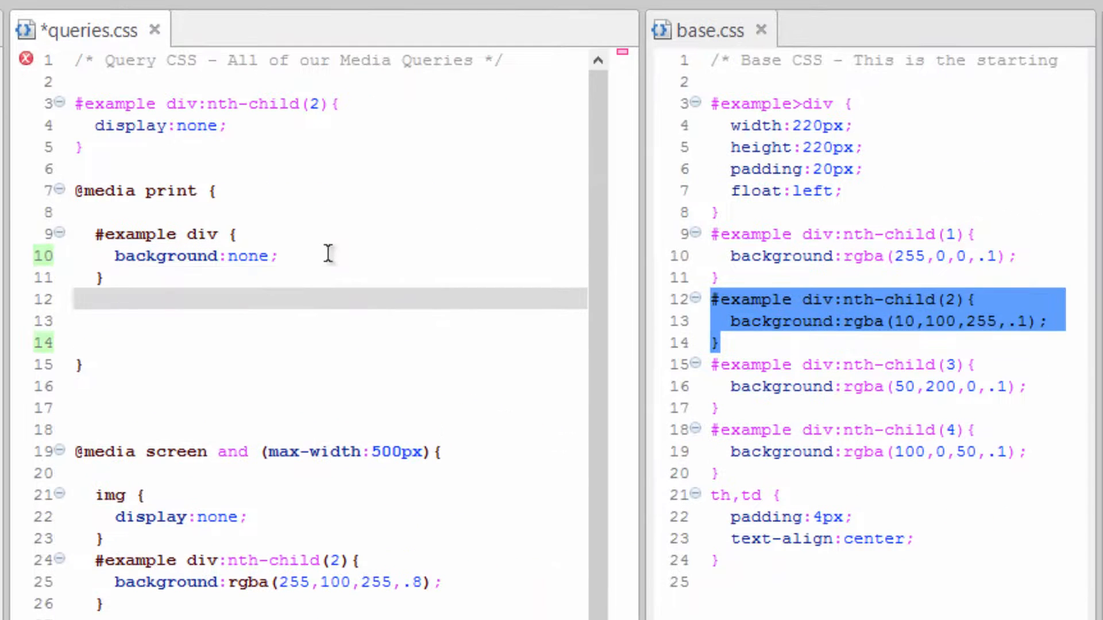
pyautogui.write('#example')
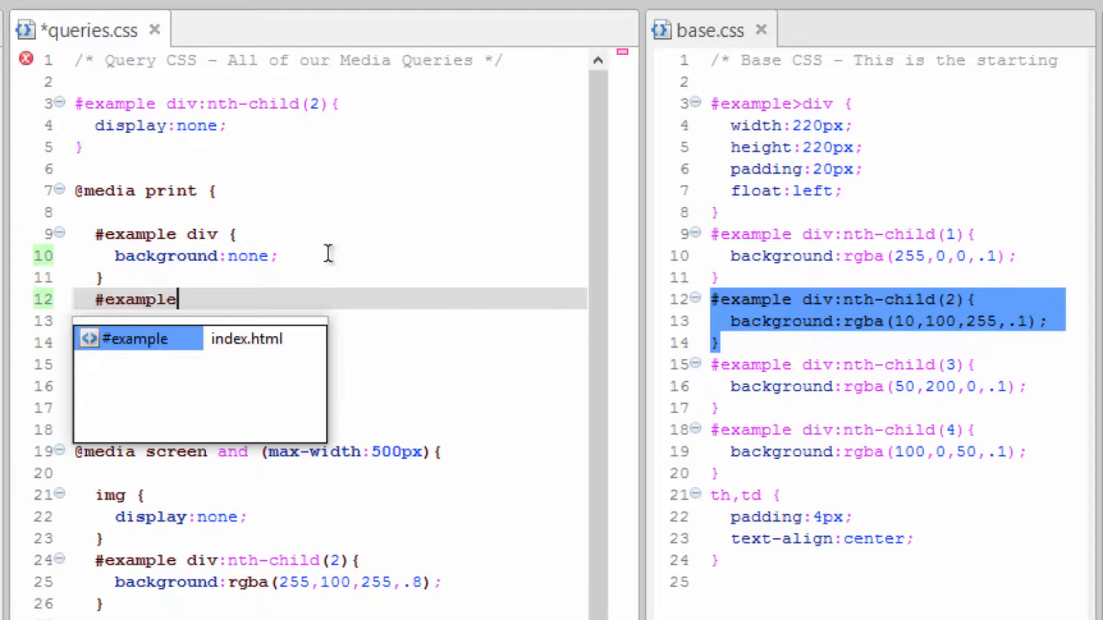
pyautogui.write('d')
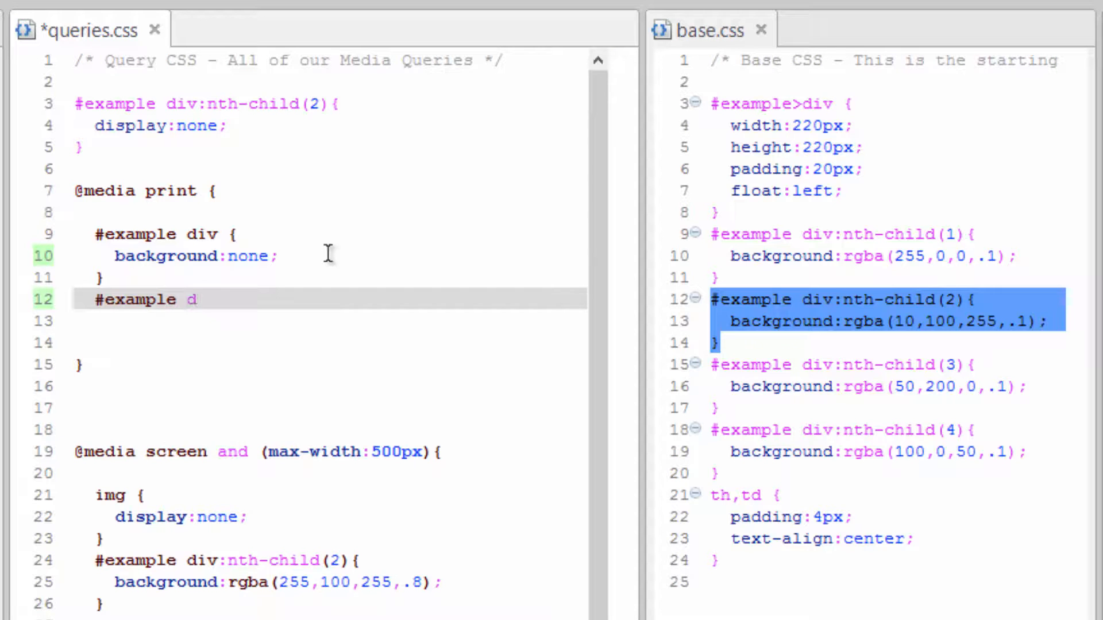
pyautogui.write('iv:nth')
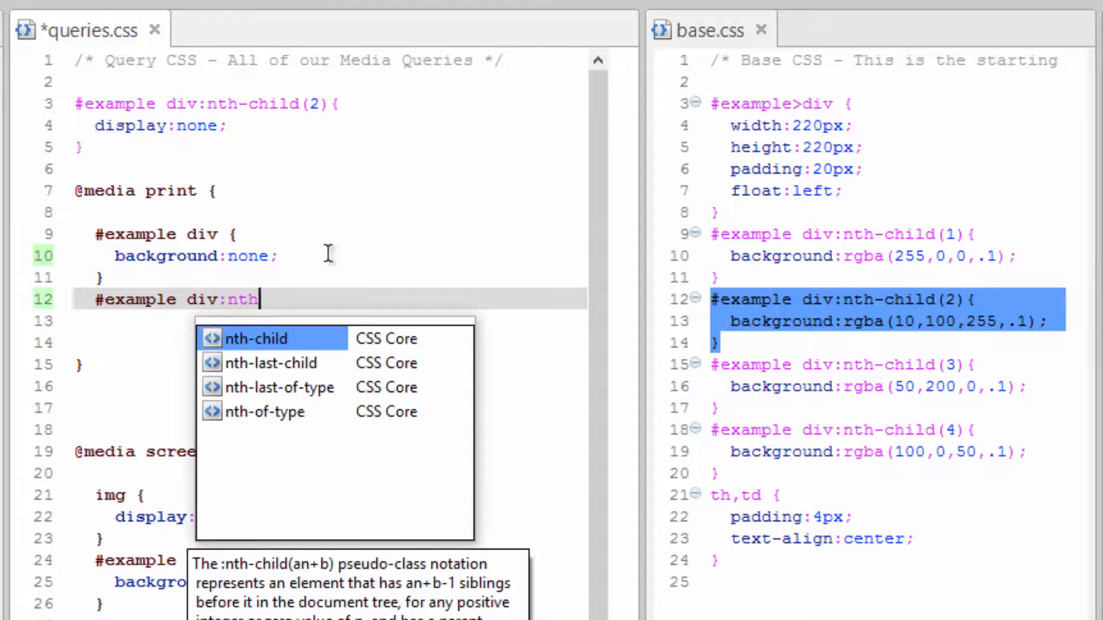
pyautogui.click(255, 338)
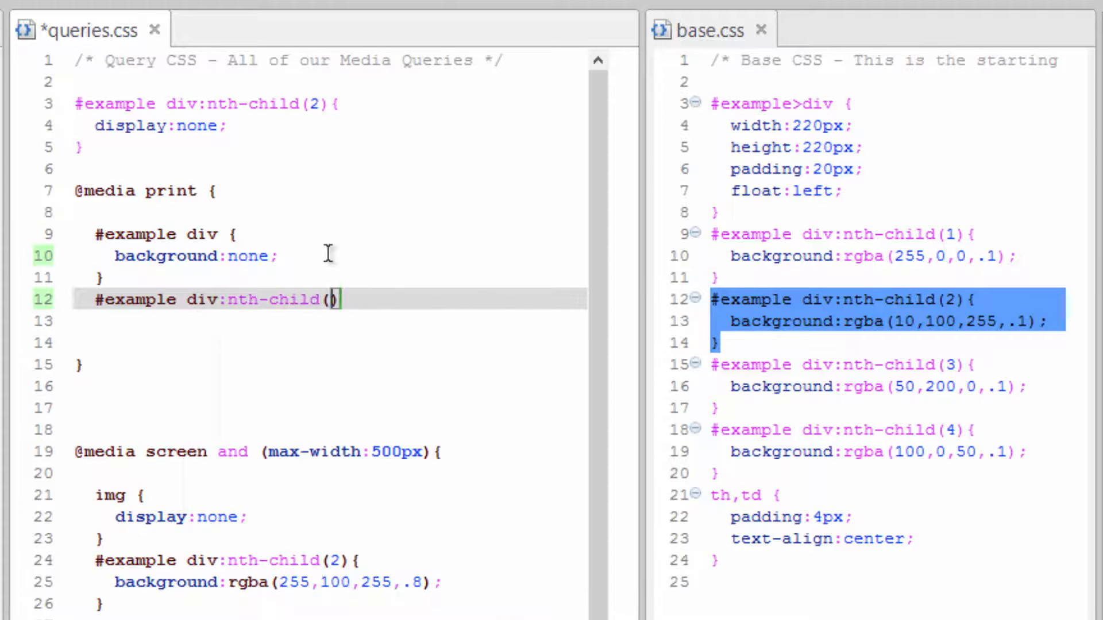
pyautogui.write('2')
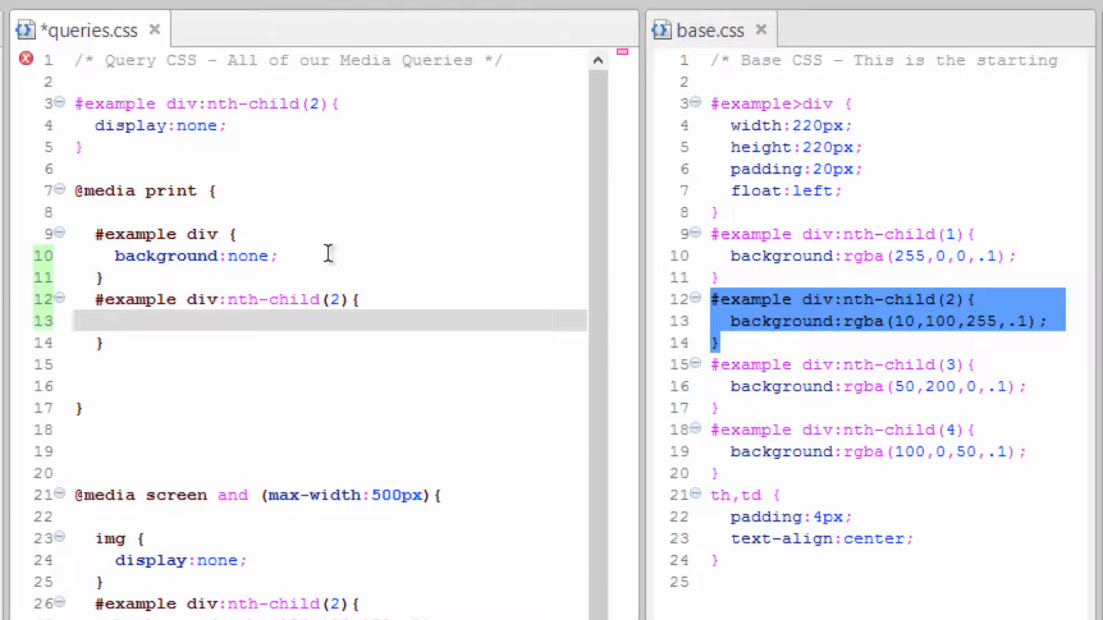
# Give the nth-child(2) rule a display:block declaration via autocomplete
pyautogui.press('enter')
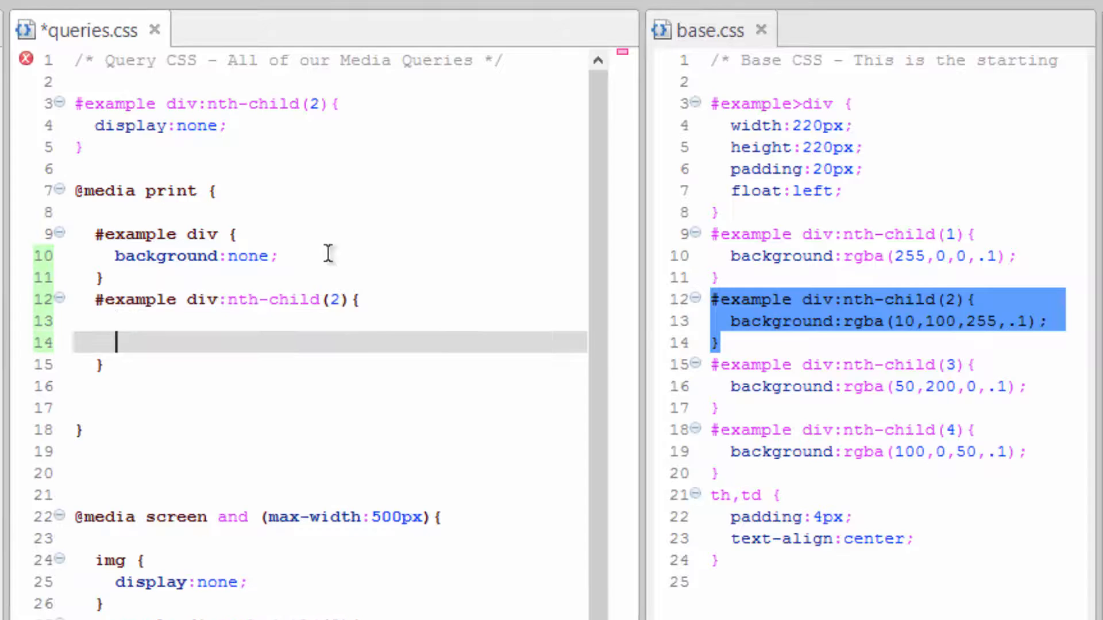
pyautogui.press('backspace')
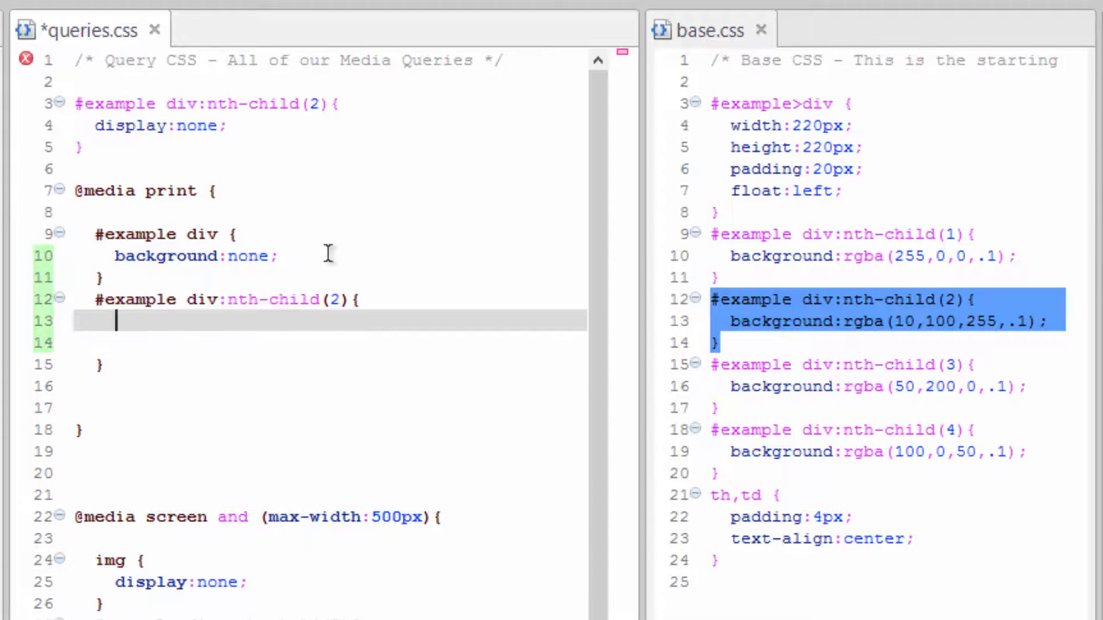
pyautogui.write('display:blo')
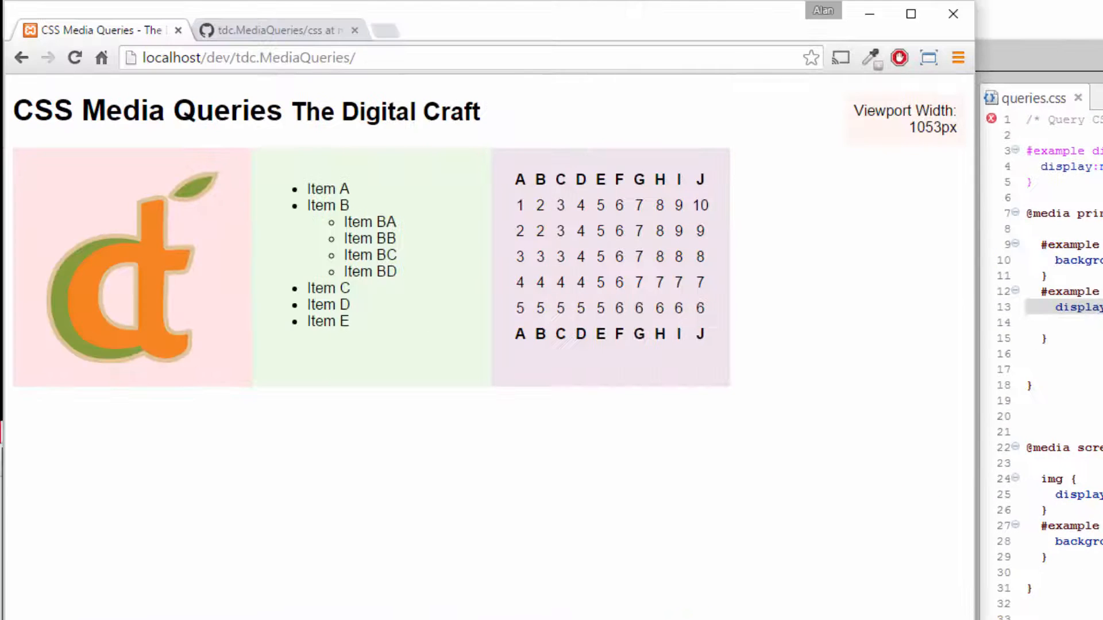
pyautogui.moveTo(280, 476)
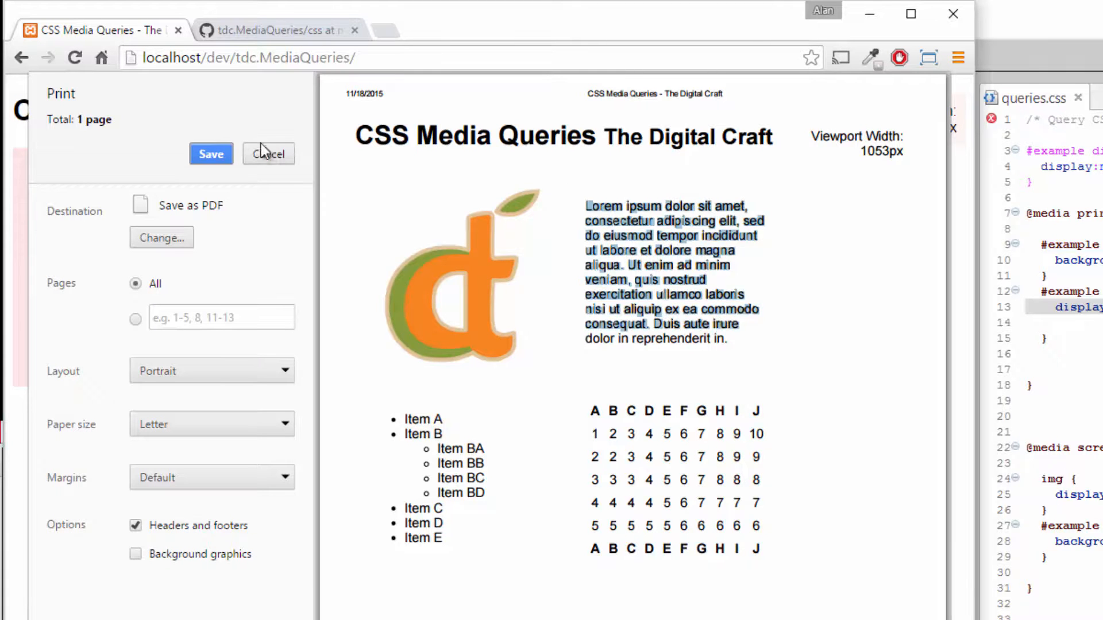
pyautogui.click(268, 152)
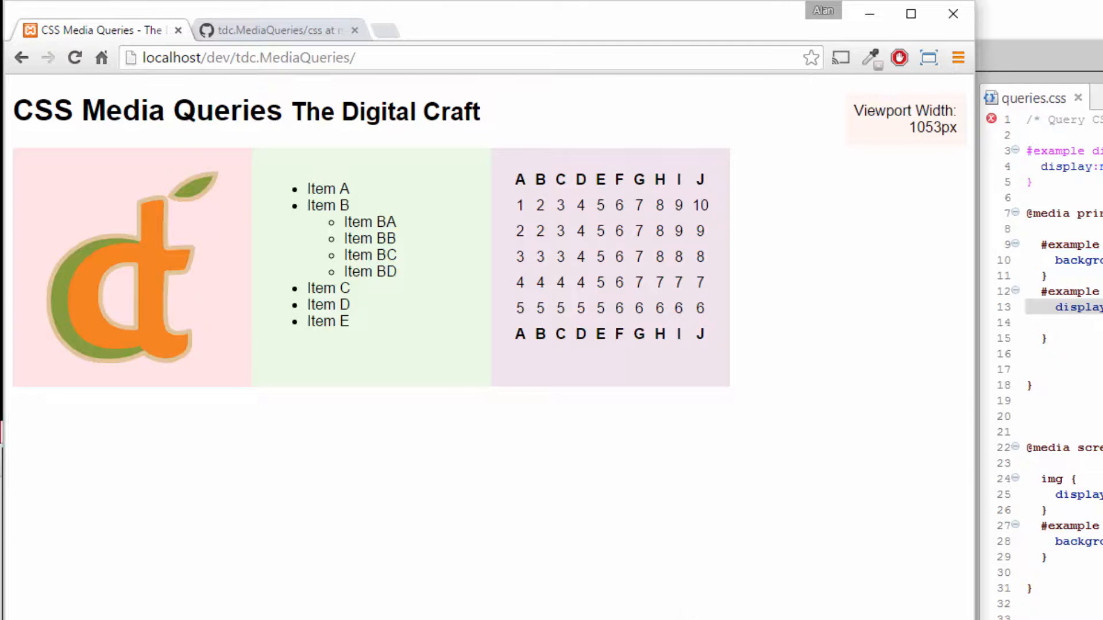
pyautogui.moveTo(433, 330)
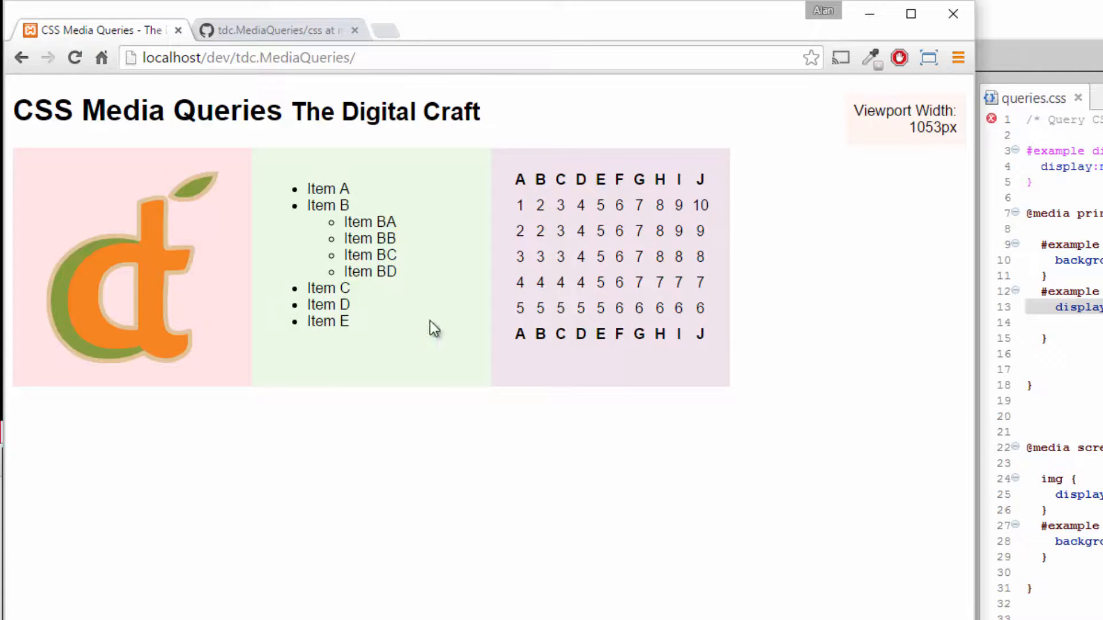
pyautogui.moveTo(328, 364)
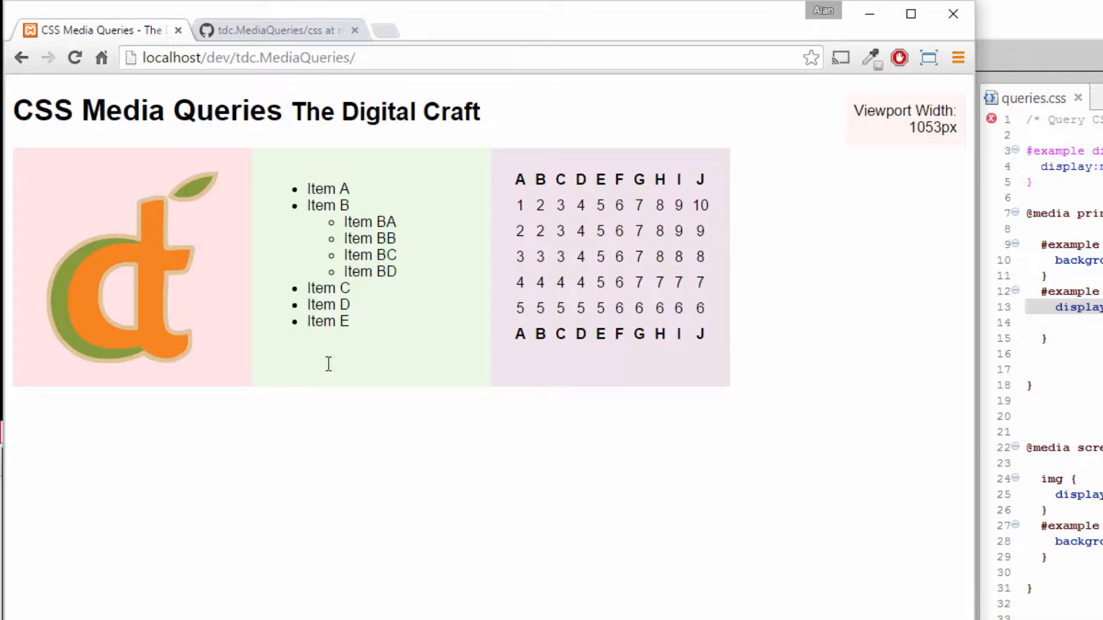
pyautogui.moveTo(374, 255)
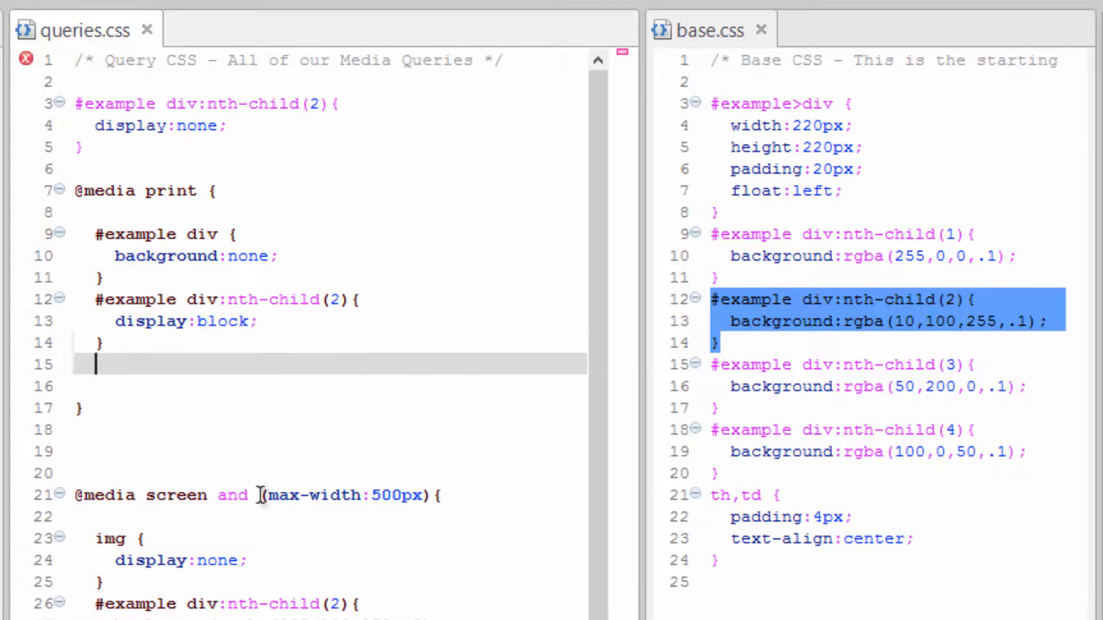
pyautogui.moveTo(222, 395)
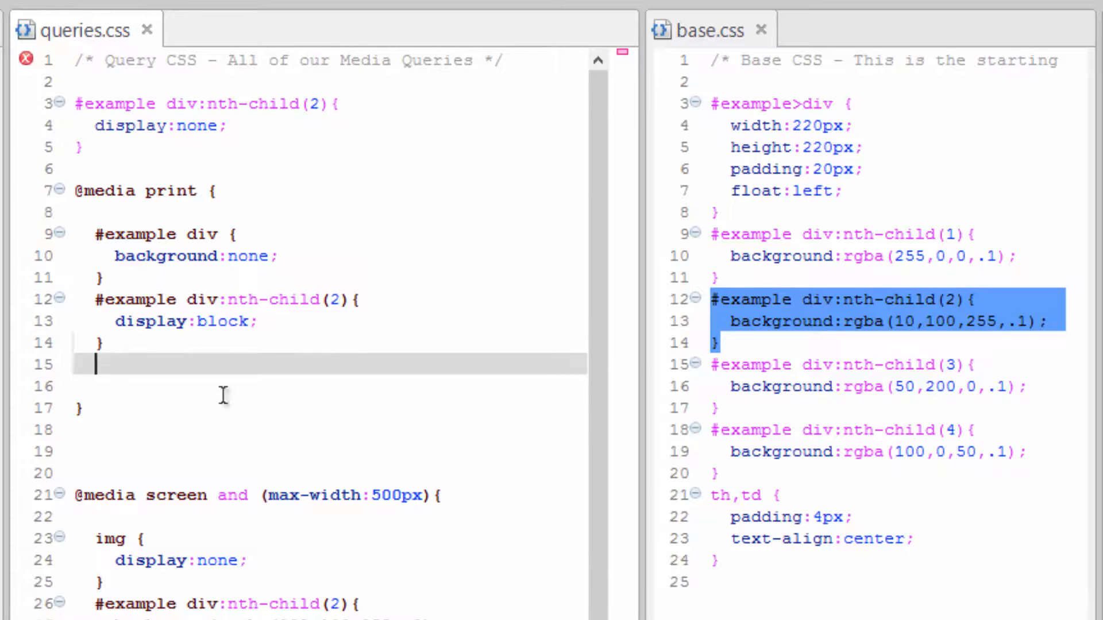
pyautogui.moveTo(121, 399)
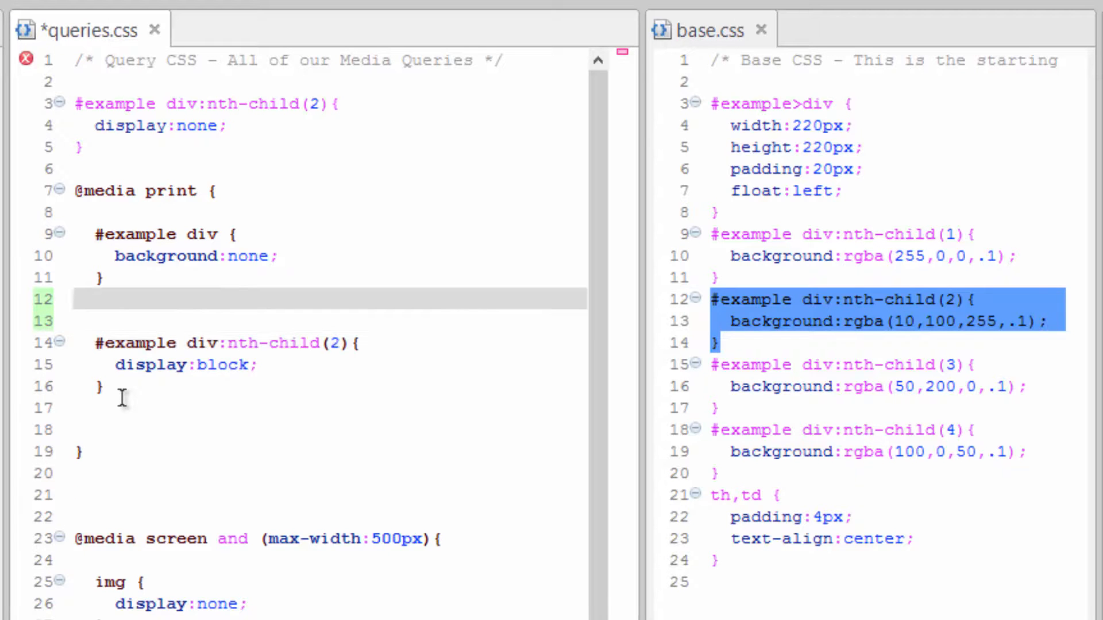
# Add an #example div:nth-child(1) print rule with width:25%
pyautogui.write('#example d')
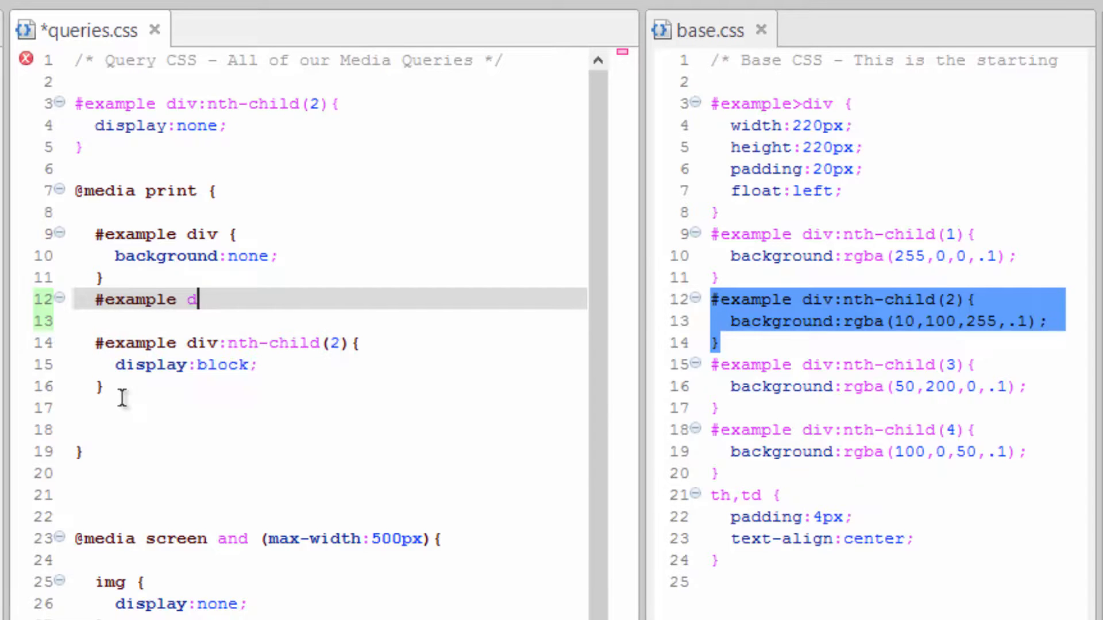
pyautogui.write('iv:')
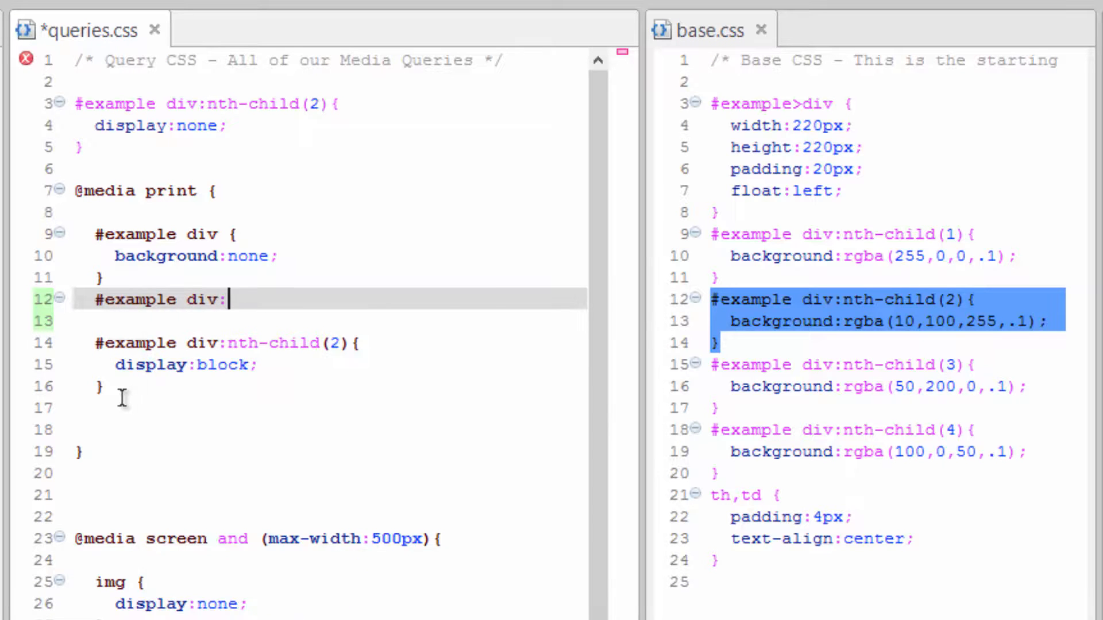
pyautogui.write('nth-chlid')
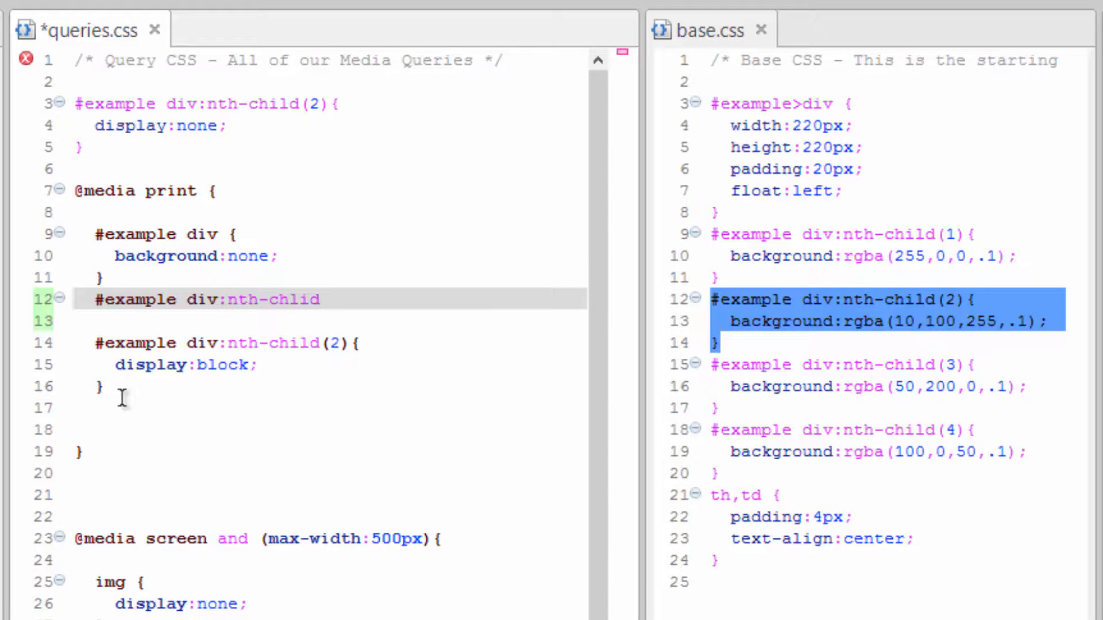
pyautogui.press('BackSpace')
pyautogui.write('ild(1){')
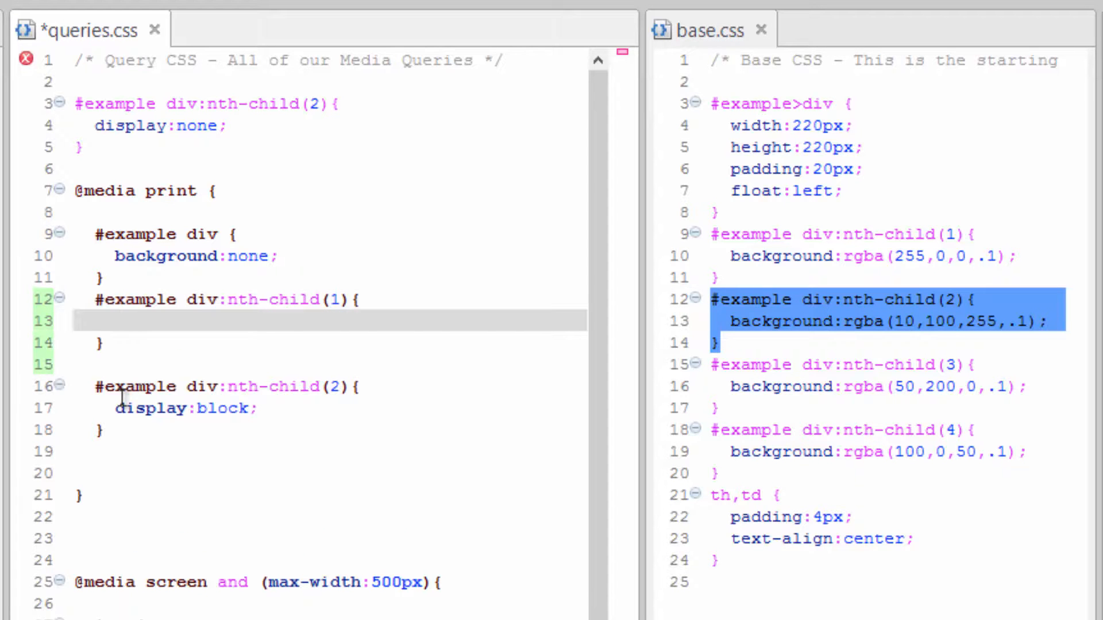
pyautogui.write('width:')
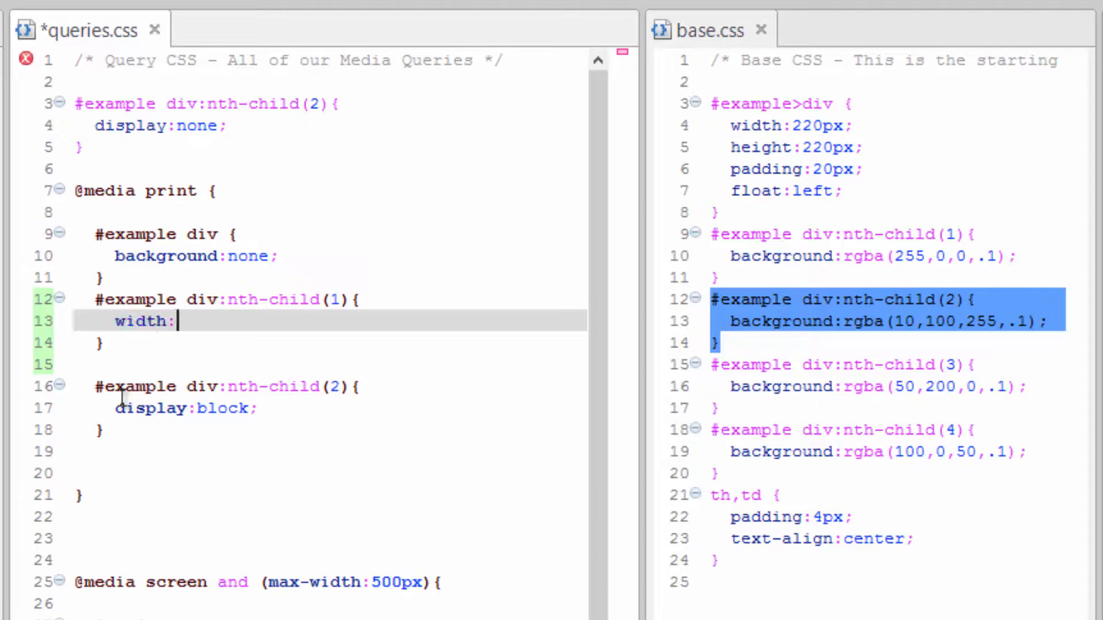
pyautogui.write(':')
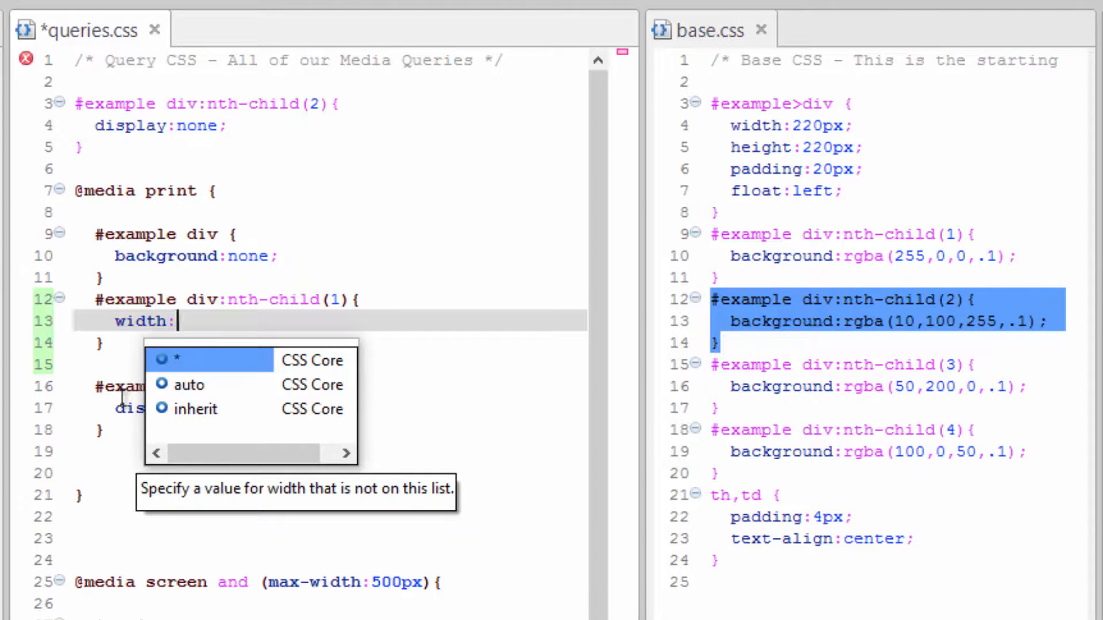
pyautogui.write('25%')
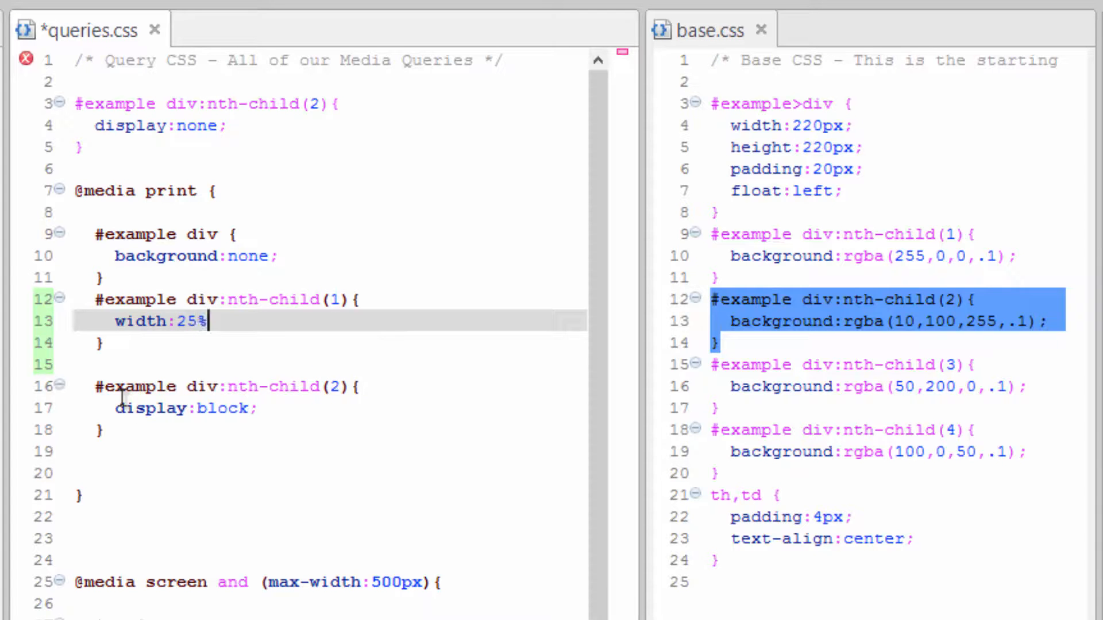
# Add width:75% to the div:nth-child(2) rule after display:block
pyautogui.click(261, 408)
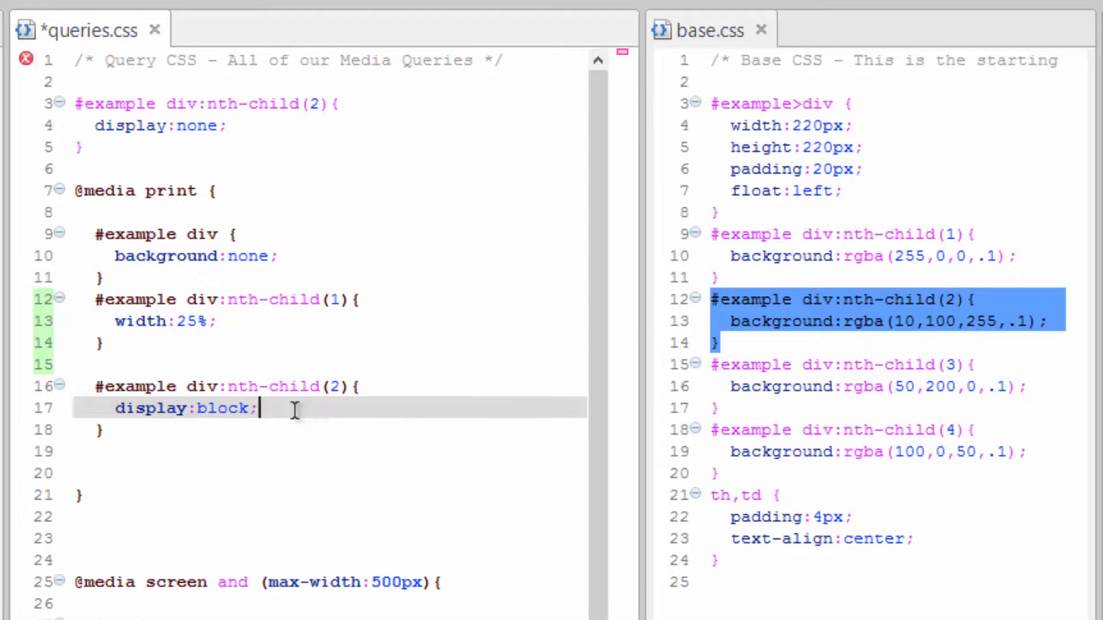
pyautogui.press('enter')
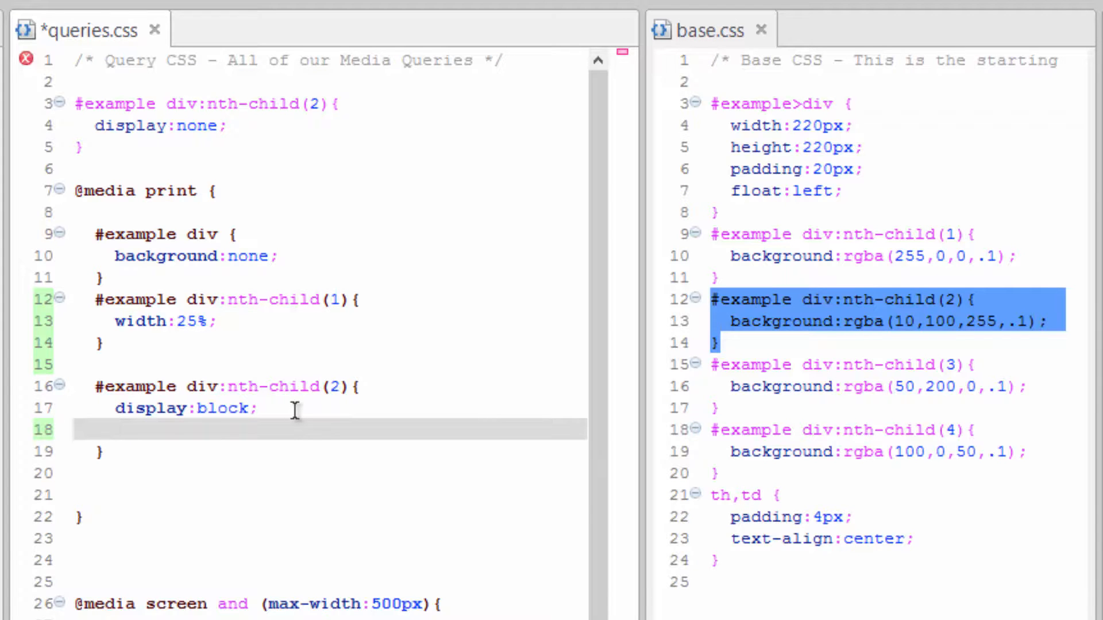
pyautogui.write('width:')
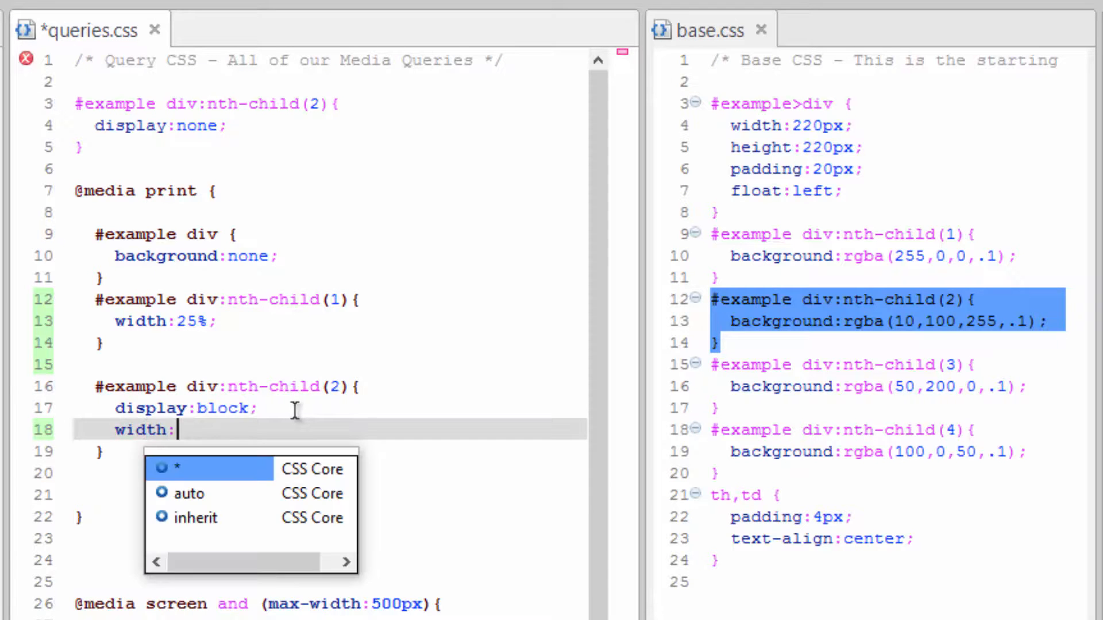
pyautogui.write('75%;')
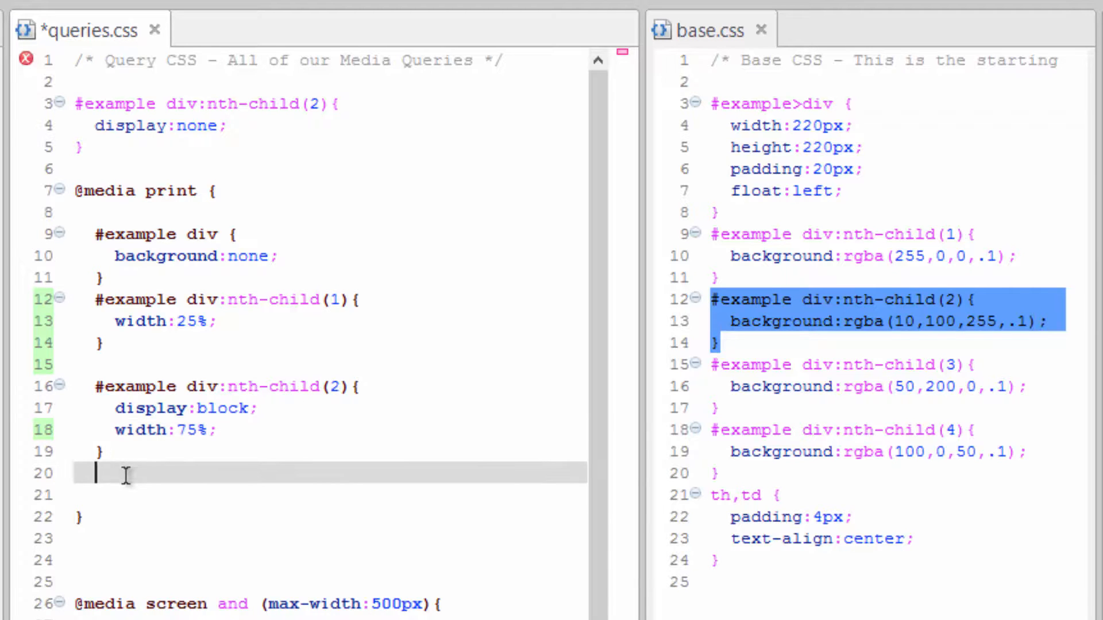
# Add #example div:nth-child(3) and (4) rules with width:100%
pyautogui.write('#')
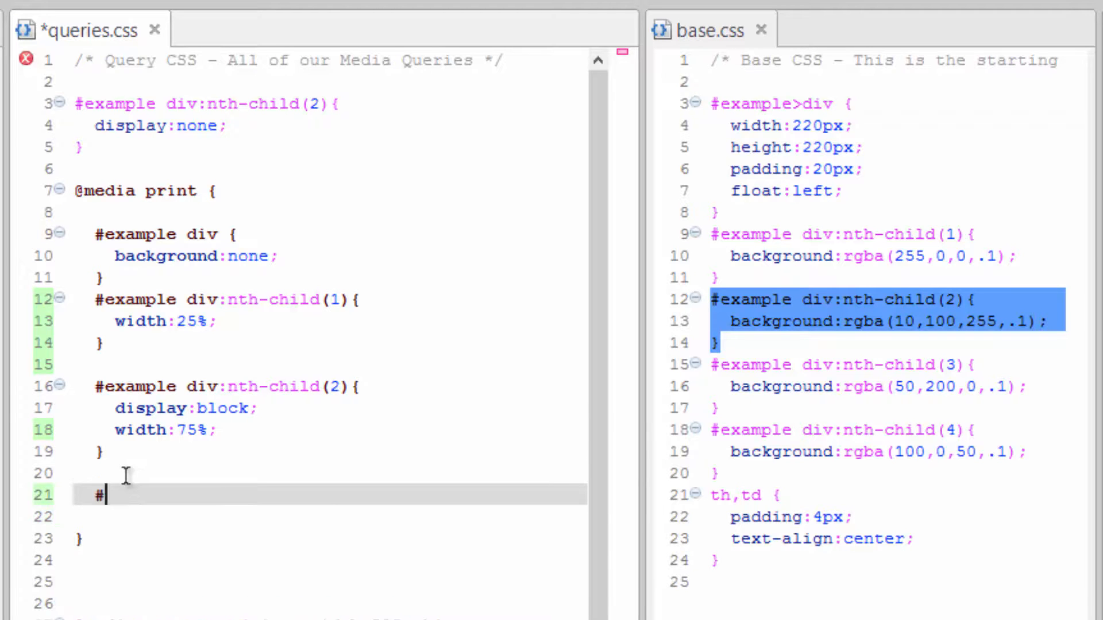
pyautogui.write('example')
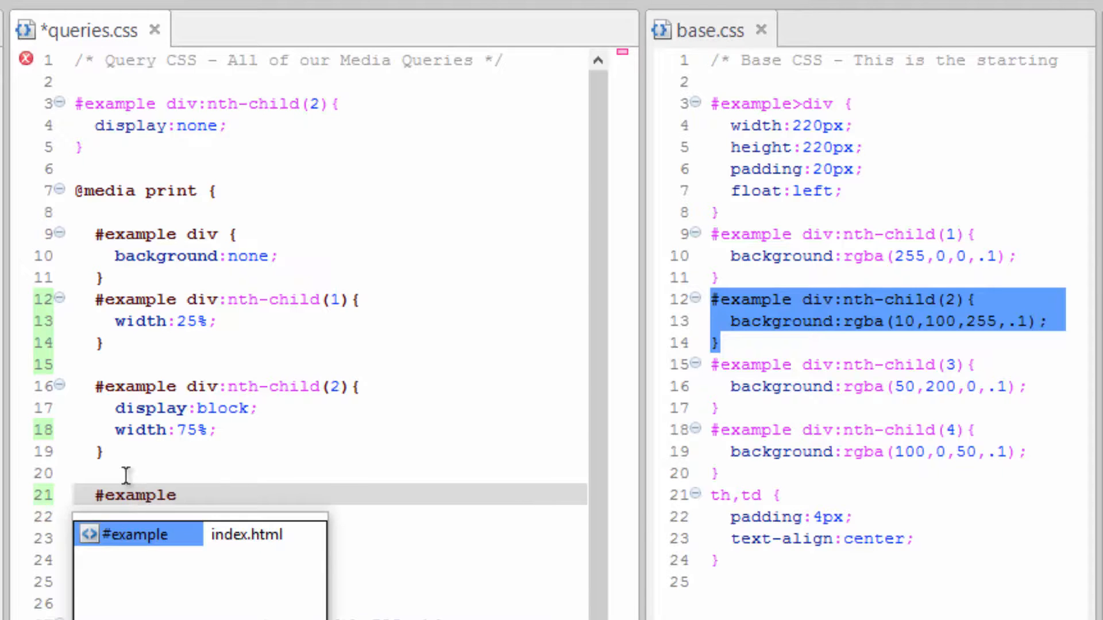
pyautogui.write('div')
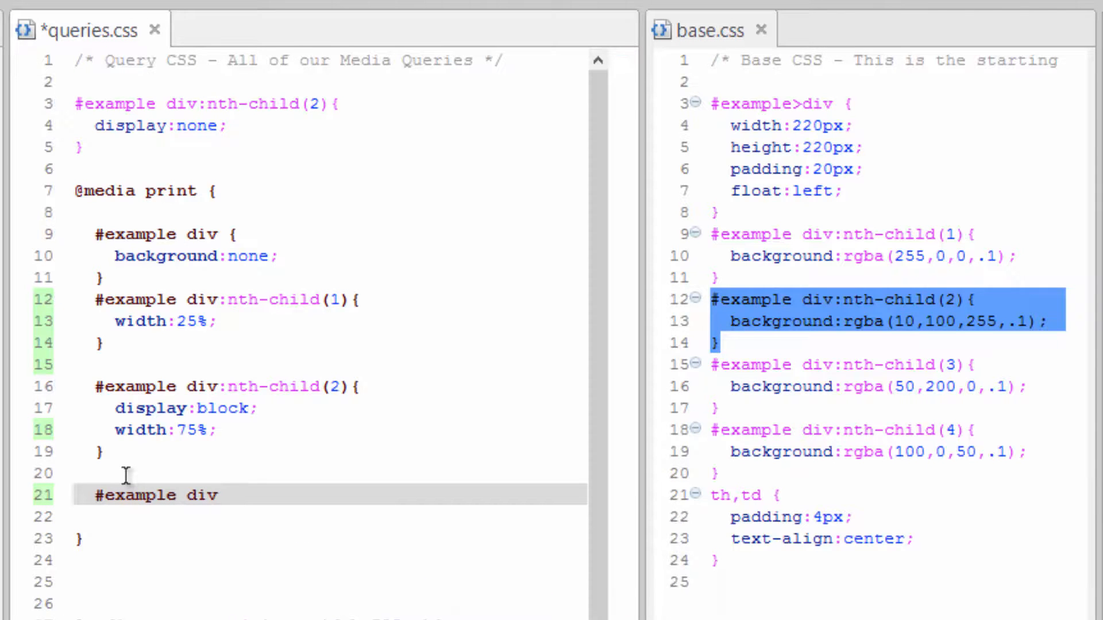
pyautogui.write(':n')
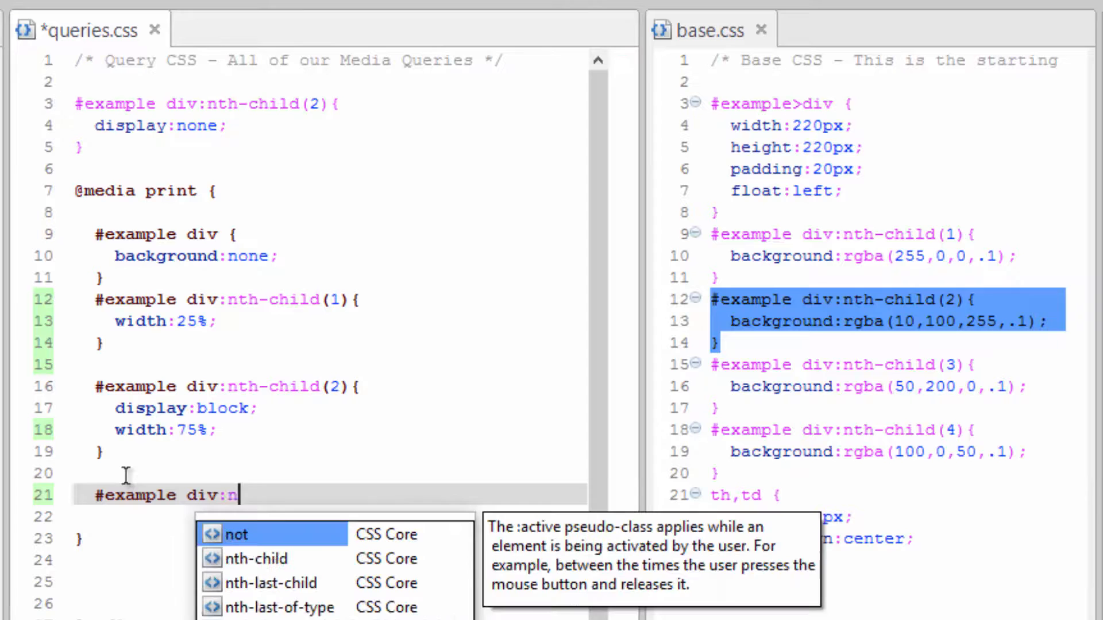
pyautogui.write('th-child(3){')
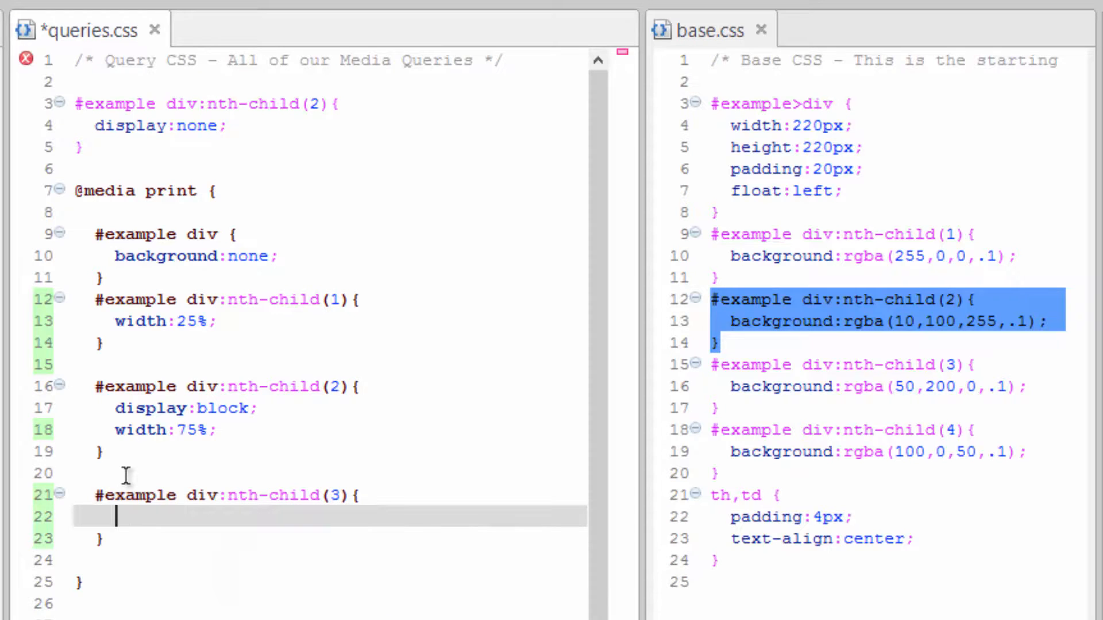
pyautogui.write('width:L')
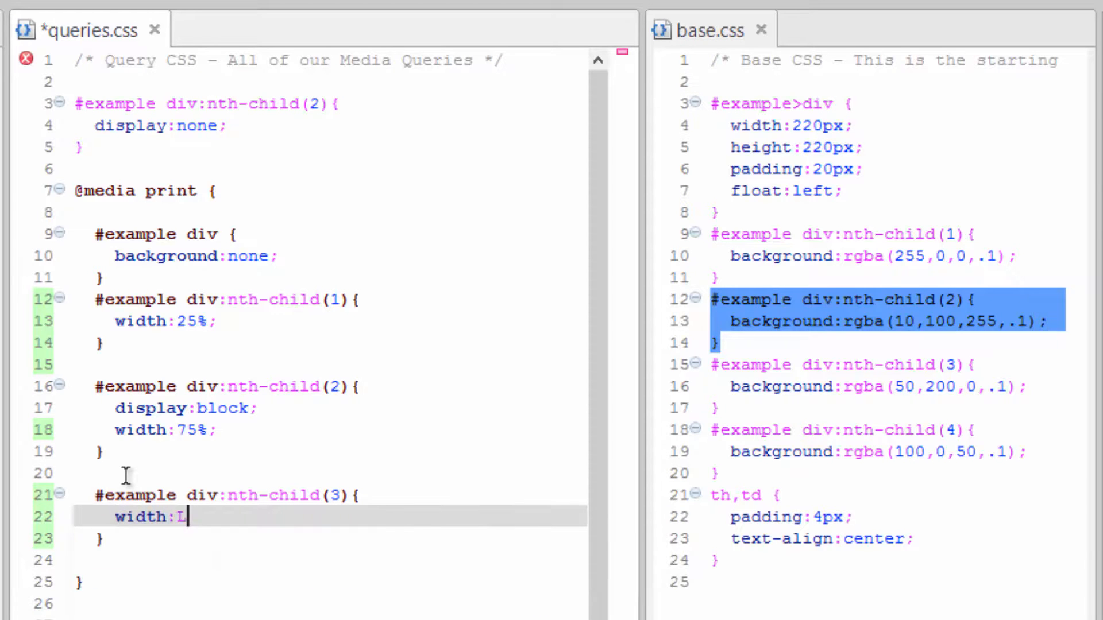
pyautogui.write('100')
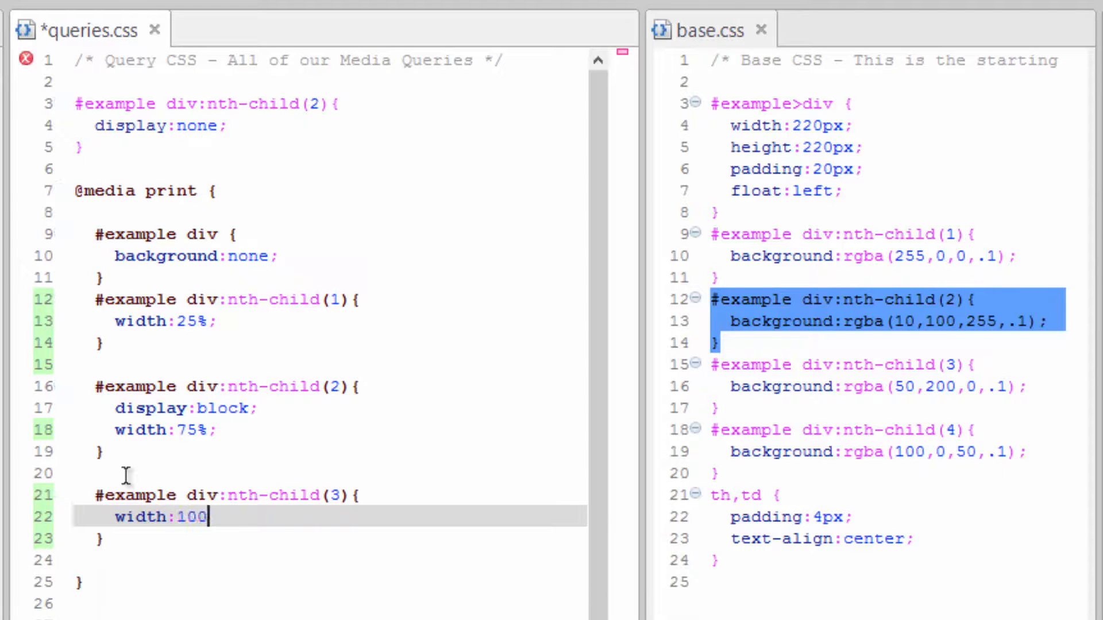
pyautogui.write(';')
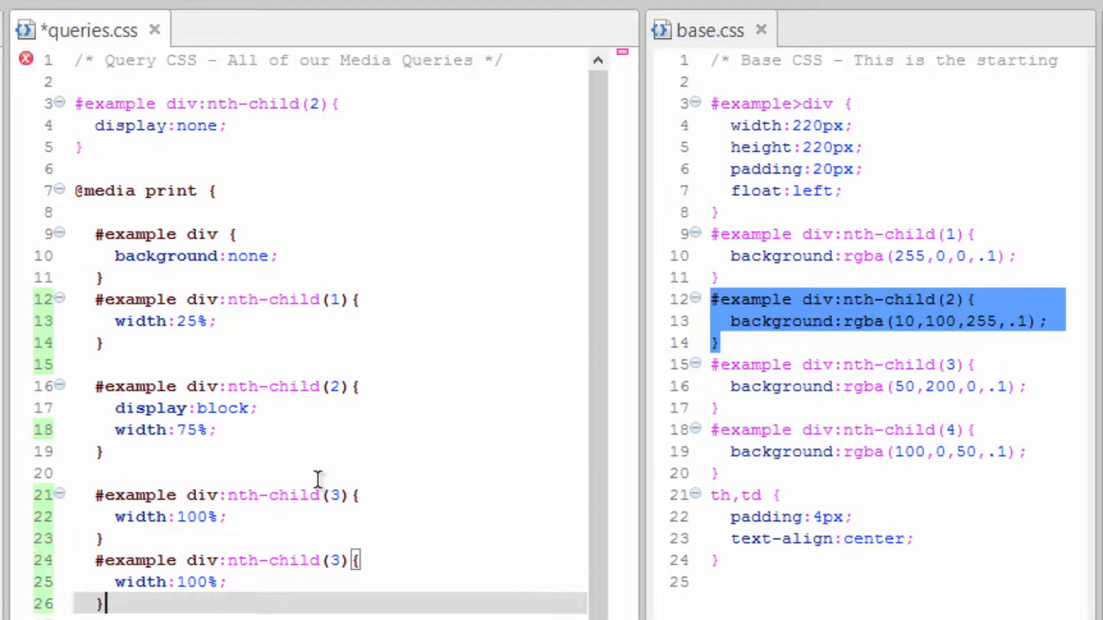
pyautogui.scroll(-3)
pyautogui.write('4')
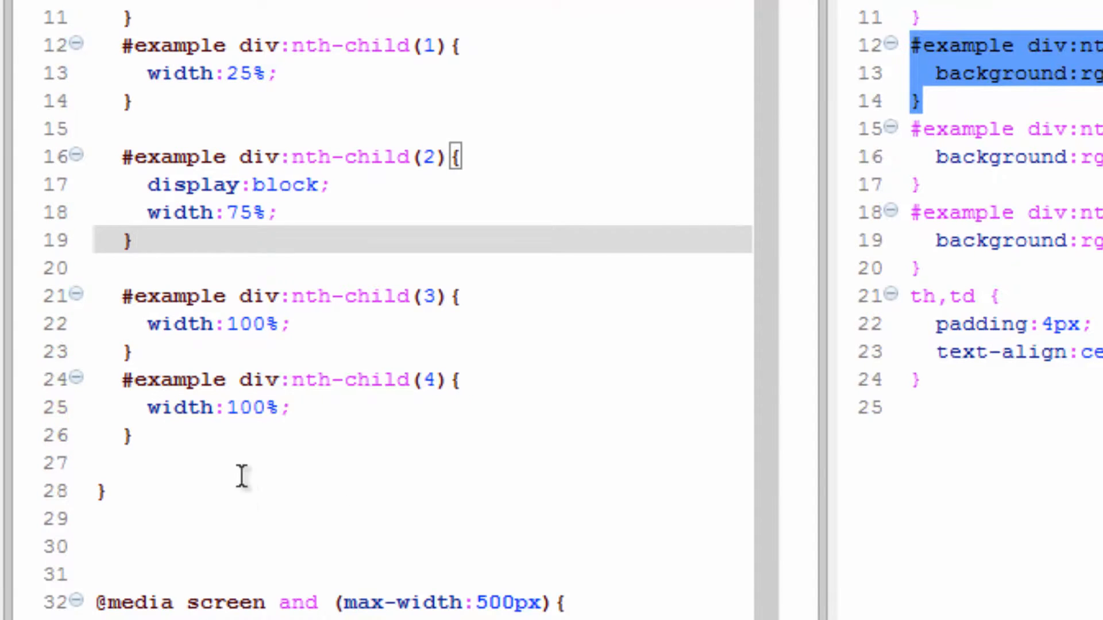
# Reload the page and inspect the two-page stacked layout in Chrome's print preview
pyautogui.click(365, 437)
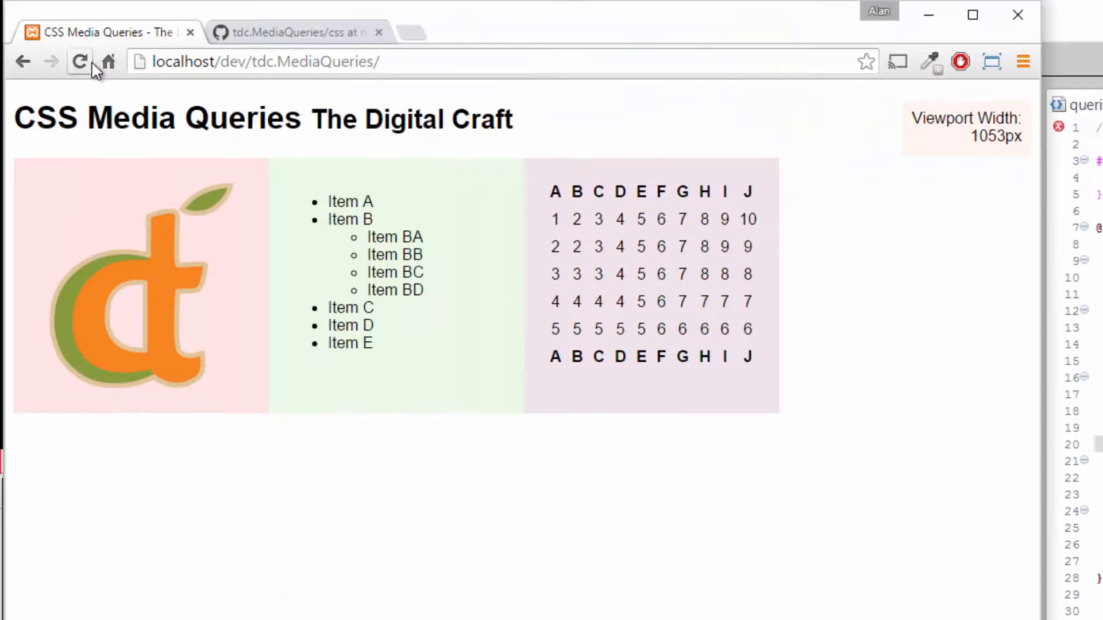
pyautogui.rightClick(464, 506)
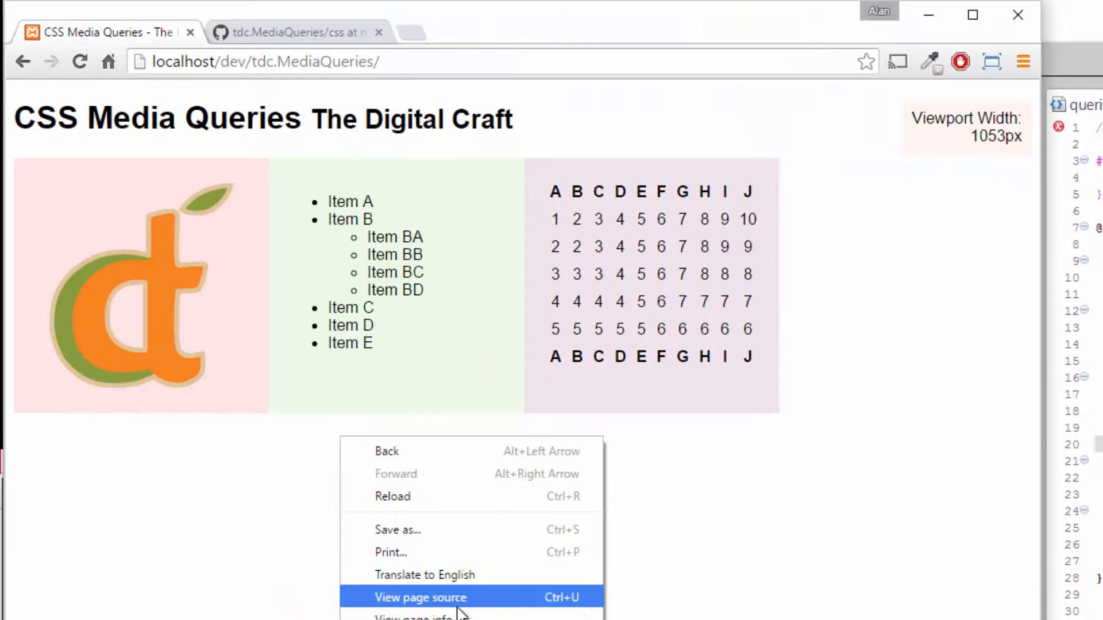
pyautogui.click(390, 553)
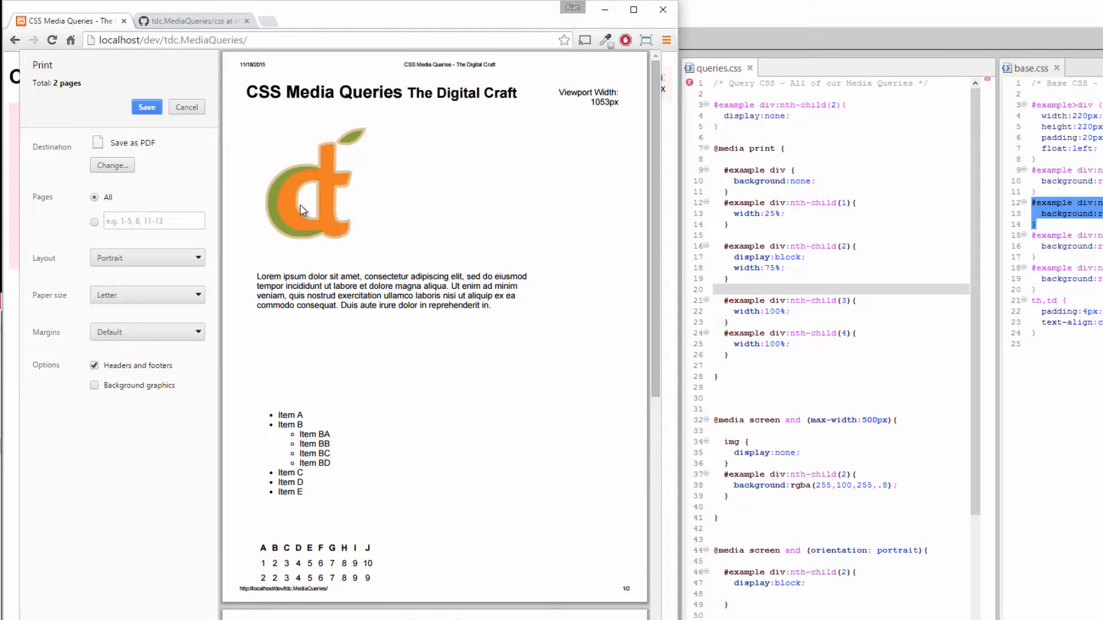
pyautogui.moveTo(292, 216)
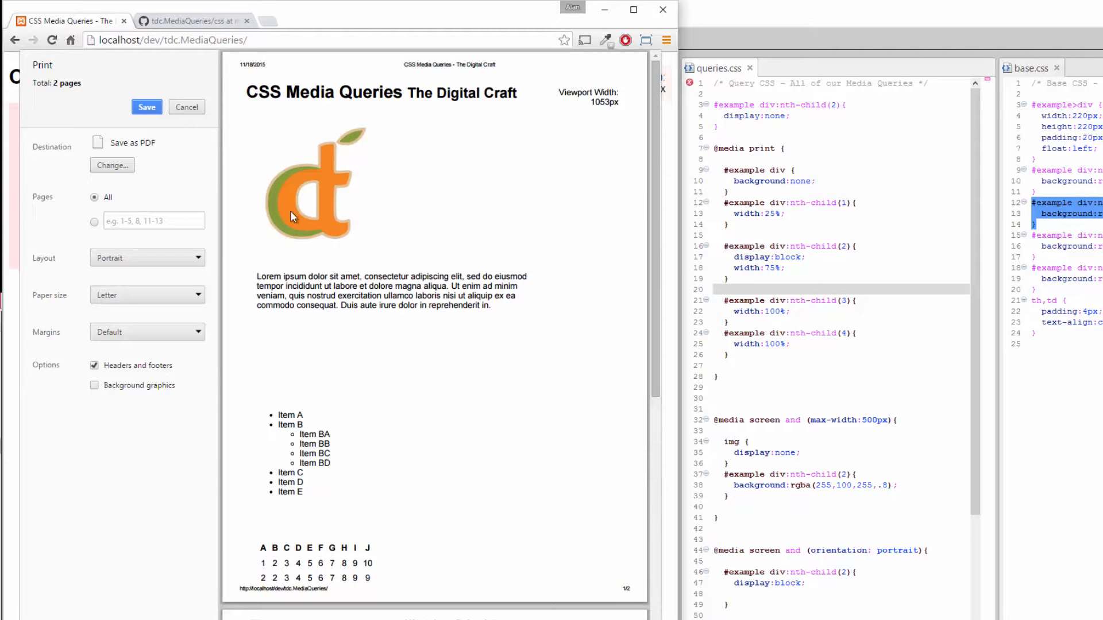
pyautogui.moveTo(349, 337)
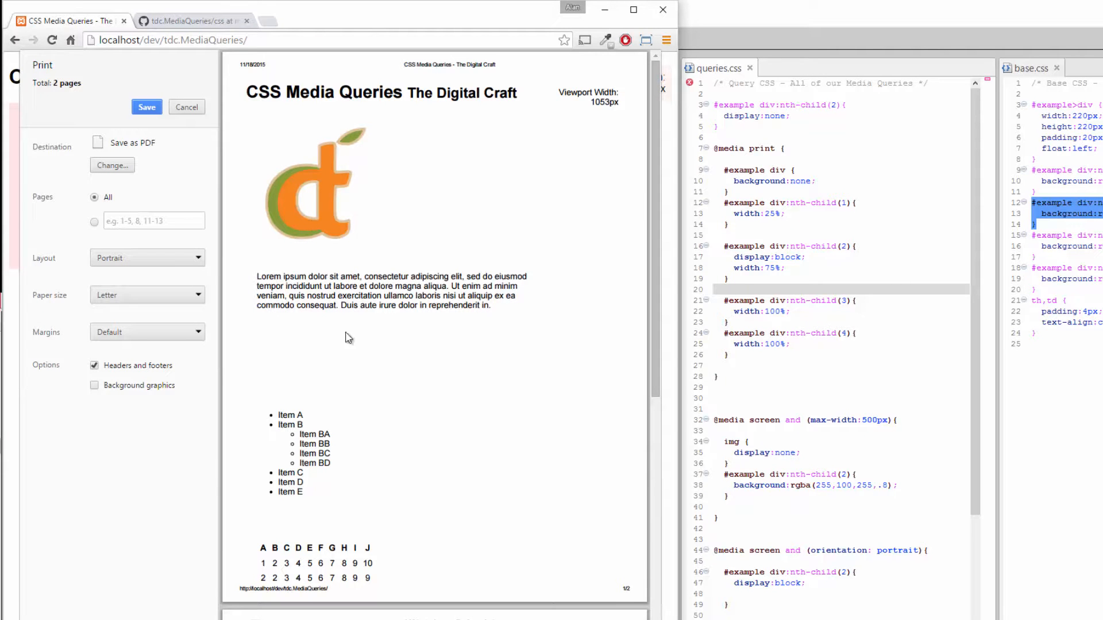
pyautogui.moveTo(255, 216)
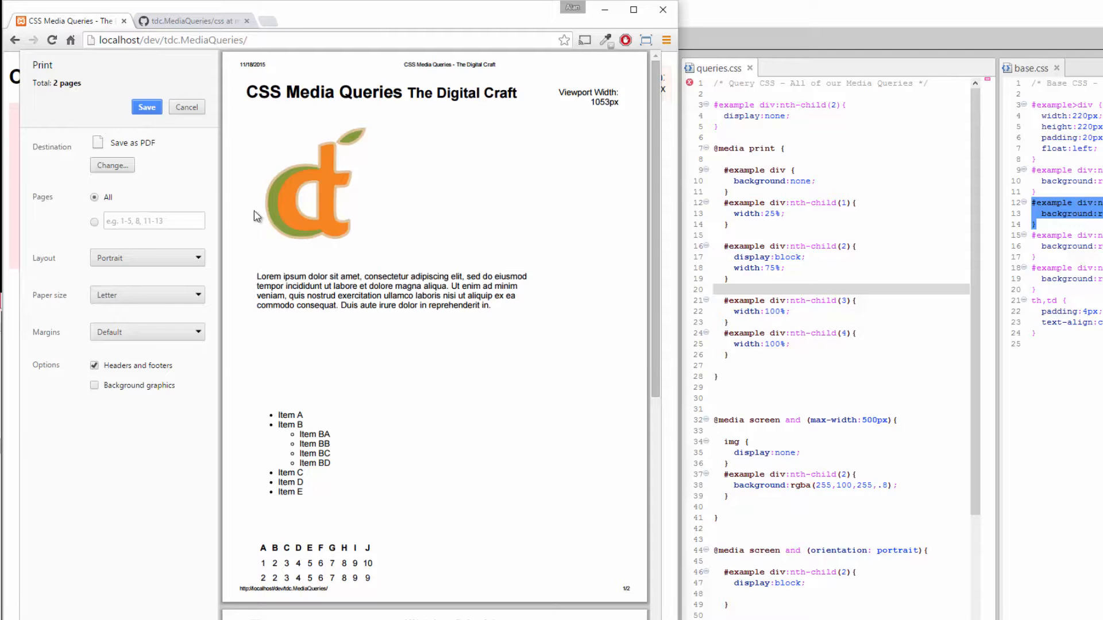
pyautogui.click(186, 107)
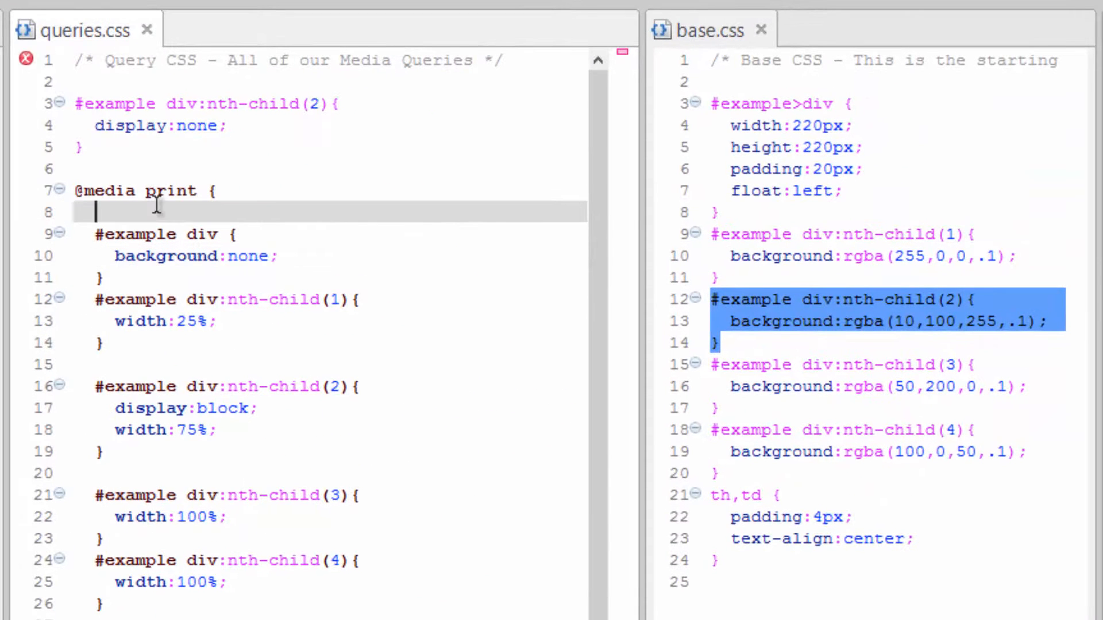
# Add an img rule with width:100% and height:auto to the print block
pyautogui.press('Enter')
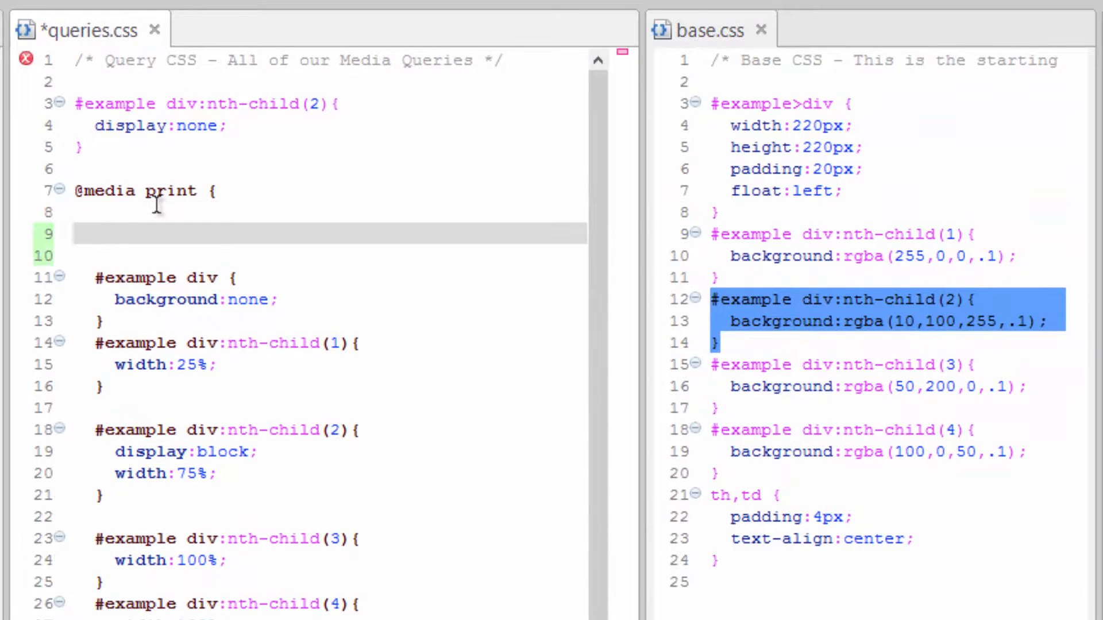
pyautogui.write('img')
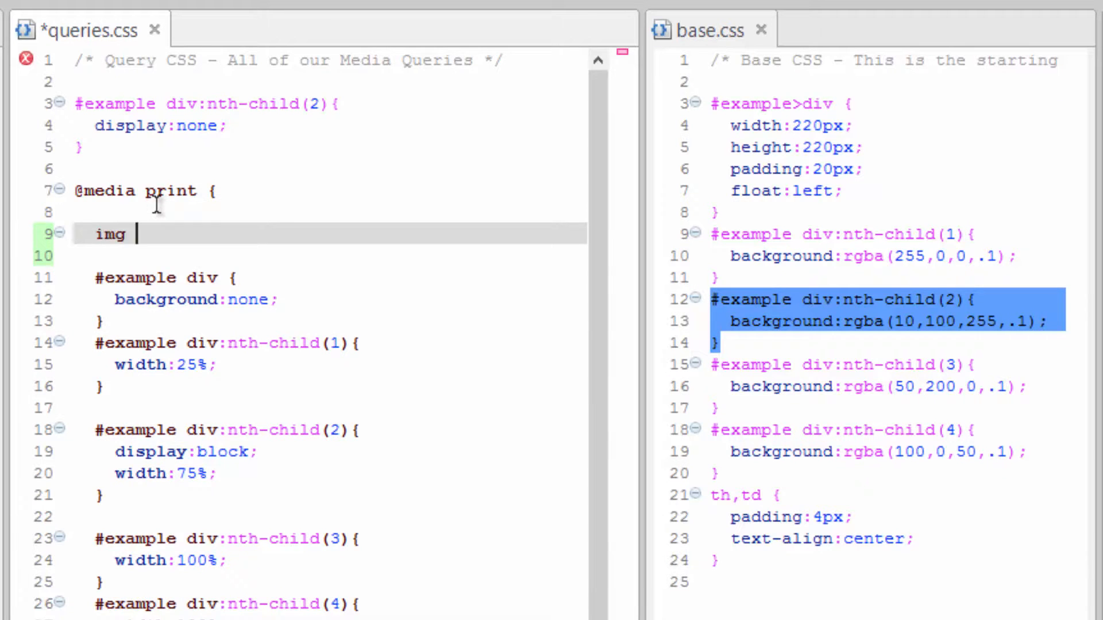
pyautogui.write('{ width')
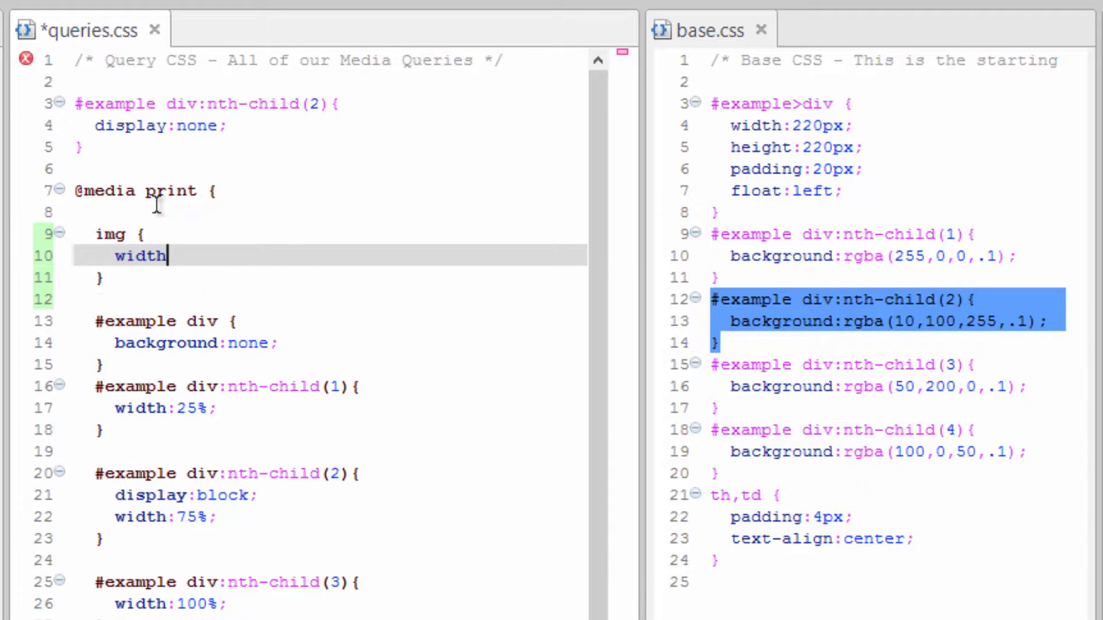
pyautogui.write(':100%;')
pyautogui.write('height')
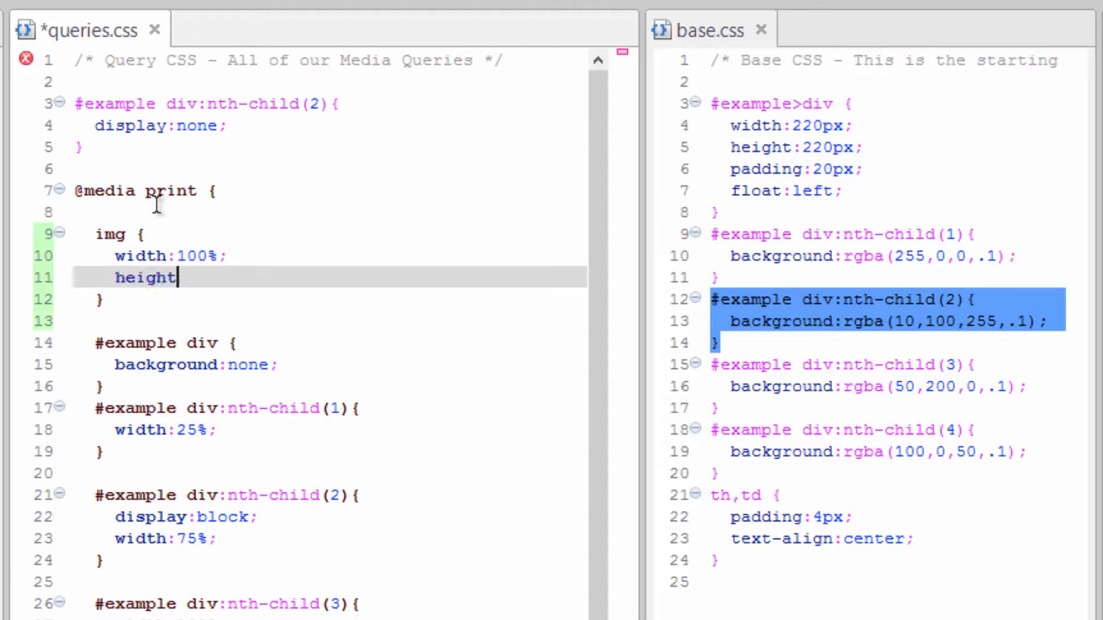
pyautogui.write(':auto;')
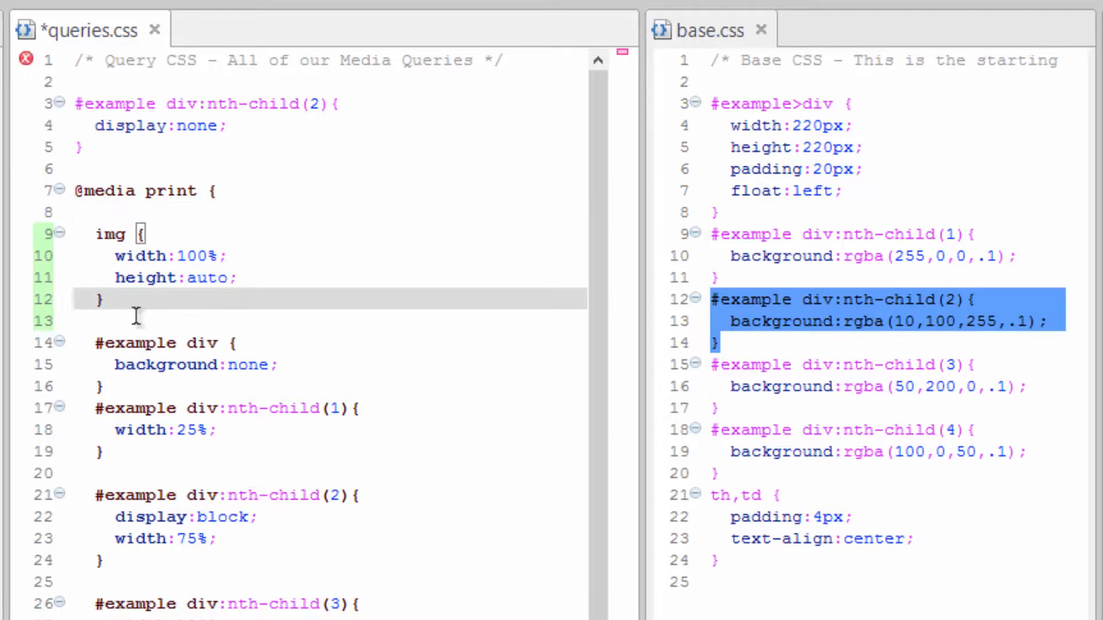
# Add padding:0px to the #example div print rule
pyautogui.click(146, 233)
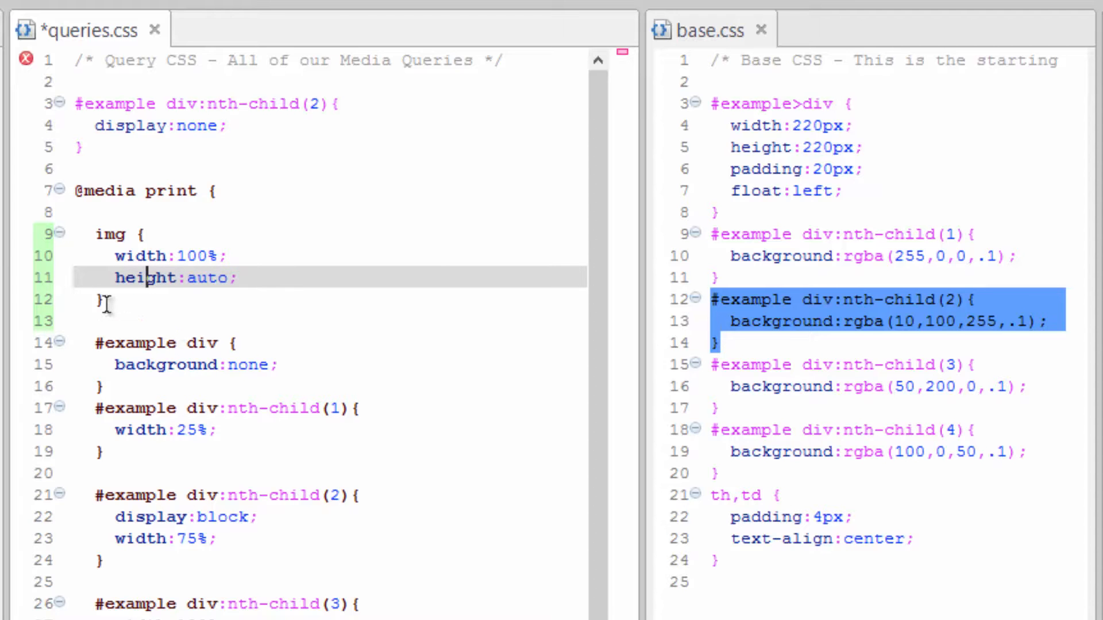
pyautogui.moveTo(380, 248)
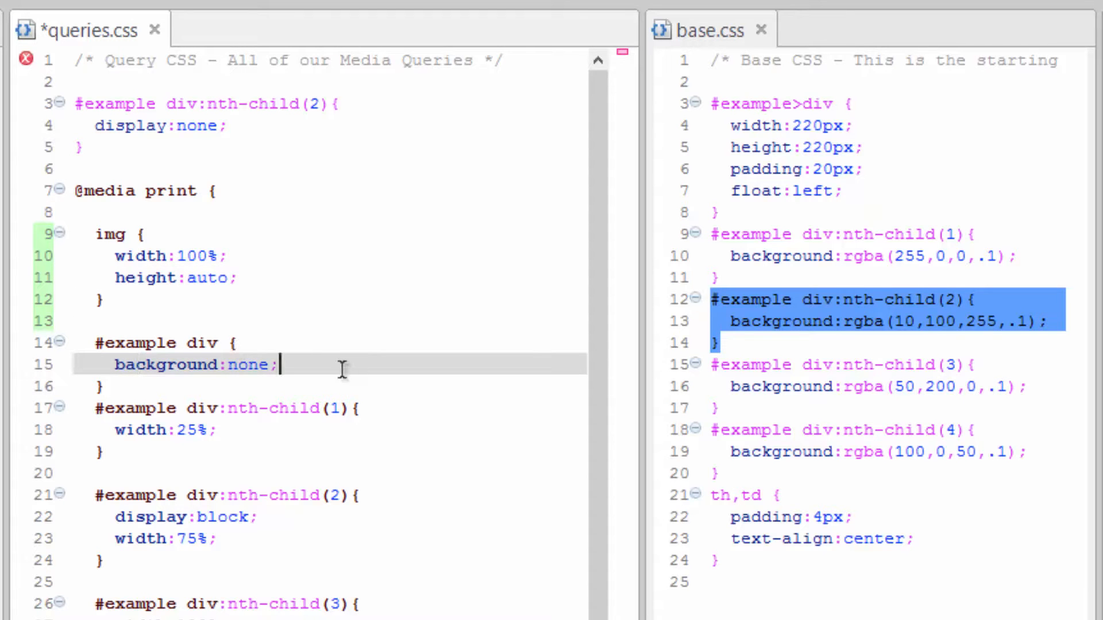
pyautogui.write('pad')
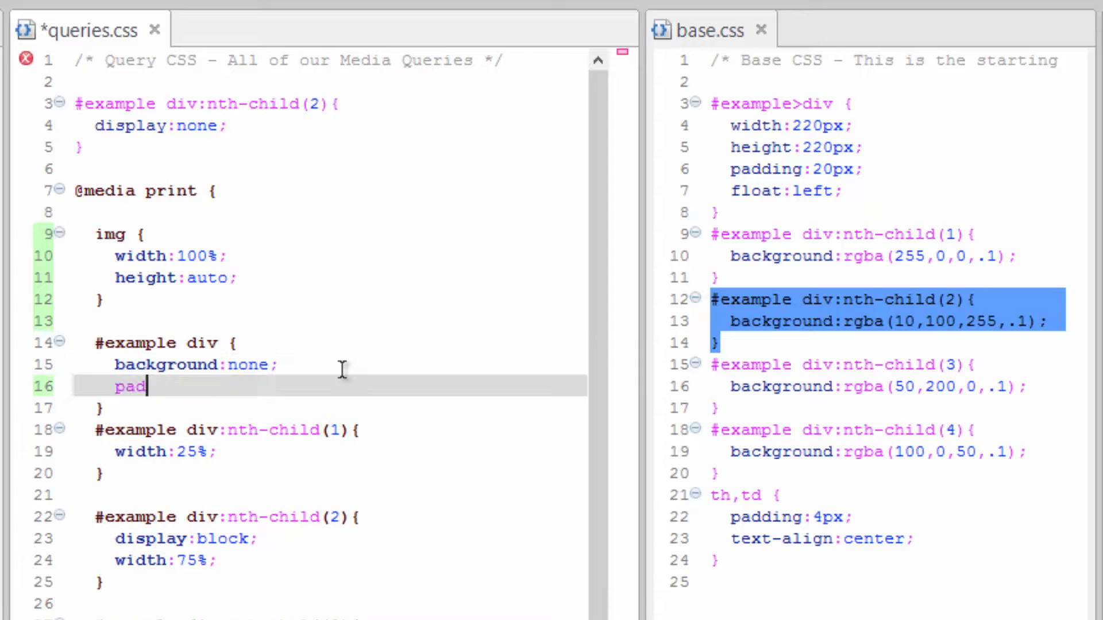
pyautogui.write('ding:0')
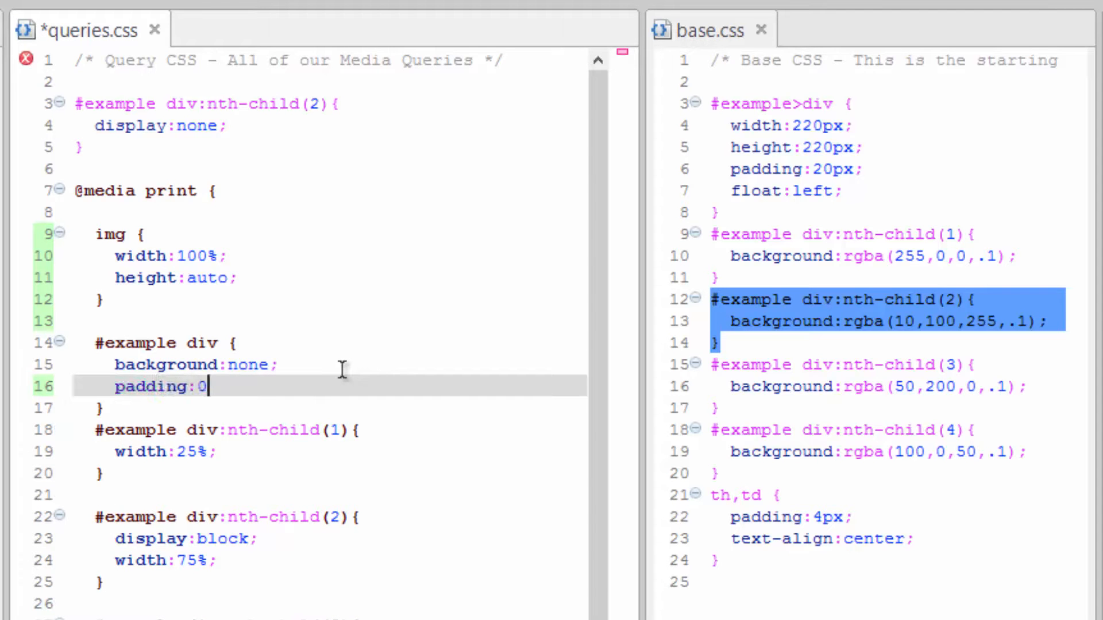
pyautogui.write('px;')
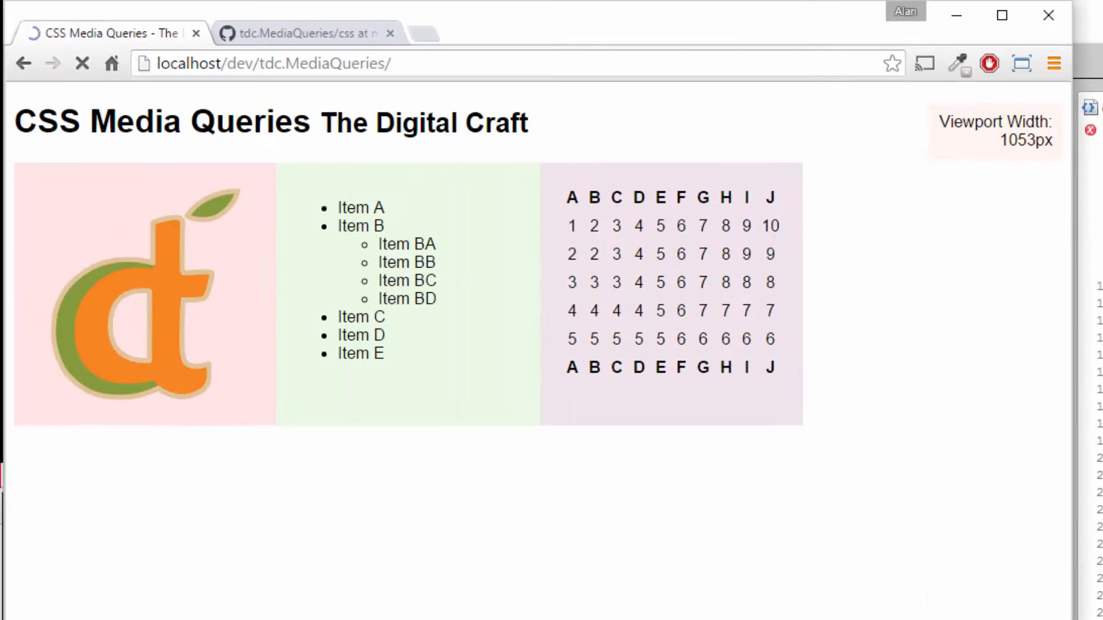
# Reload the page and view the one-page print preview with logo beside the paragraph
pyautogui.press('ctrl+p')
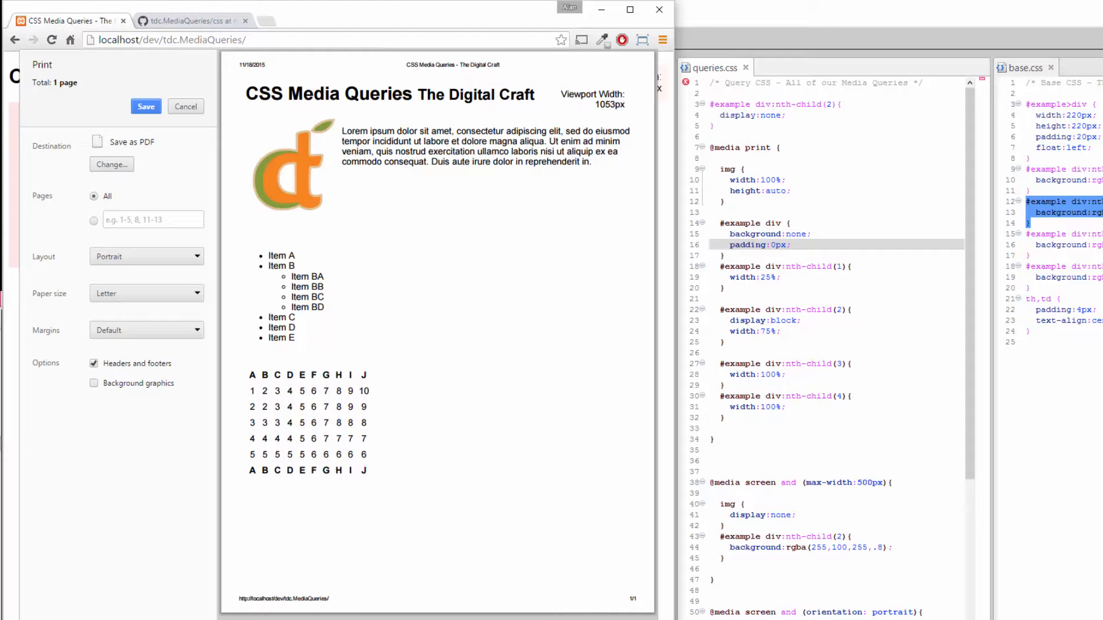
pyautogui.moveTo(304, 256)
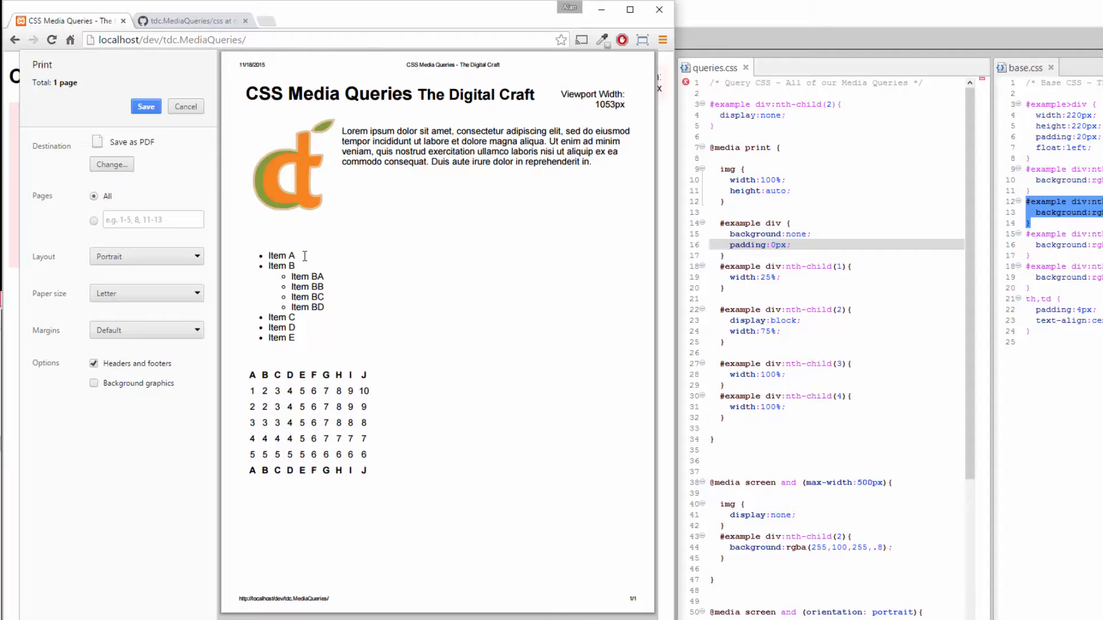
pyautogui.moveTo(346, 579)
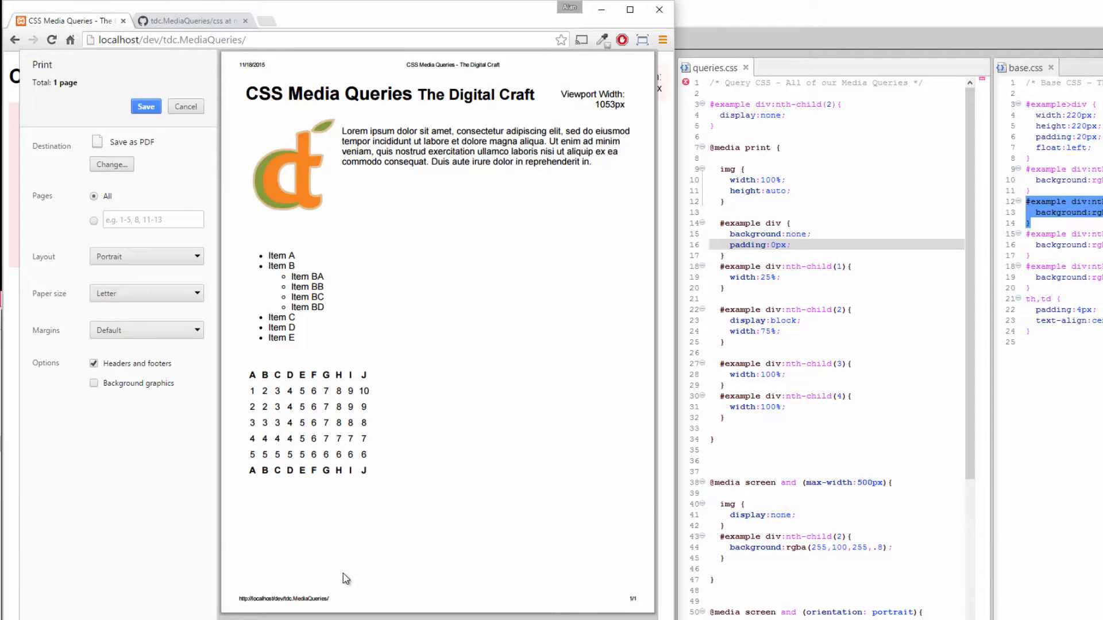
pyautogui.moveTo(593, 226)
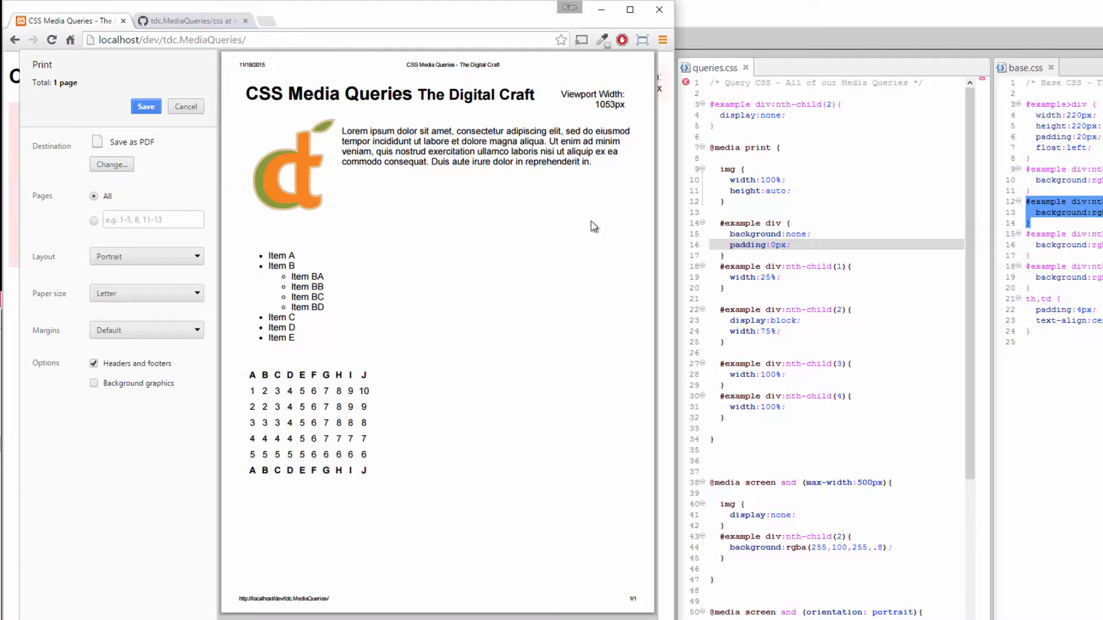
pyautogui.moveTo(510, 456)
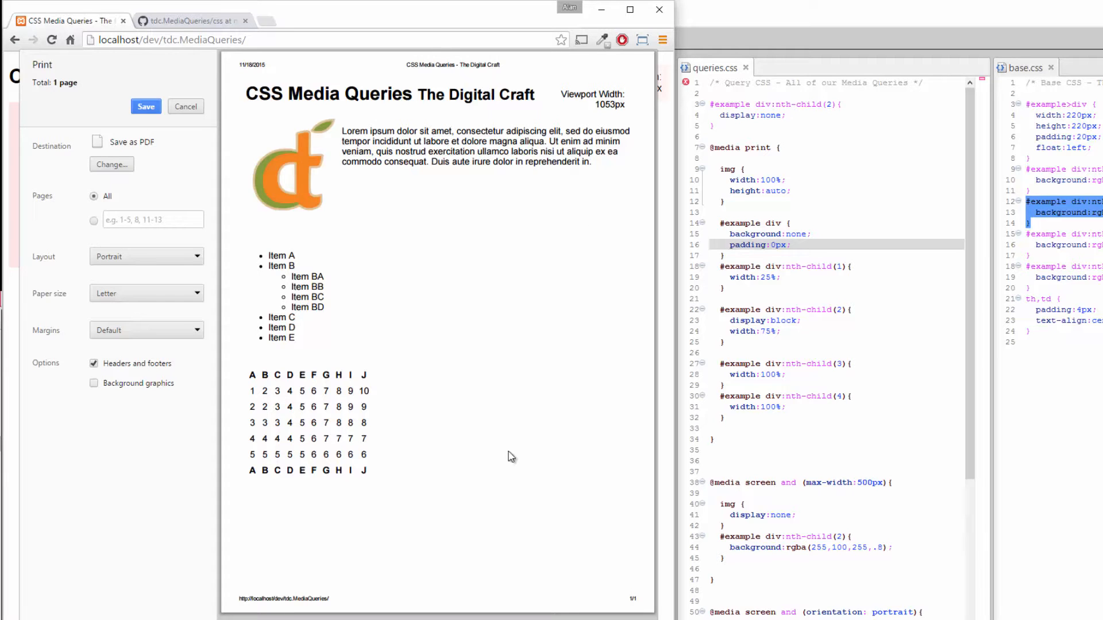
pyautogui.moveTo(574, 320)
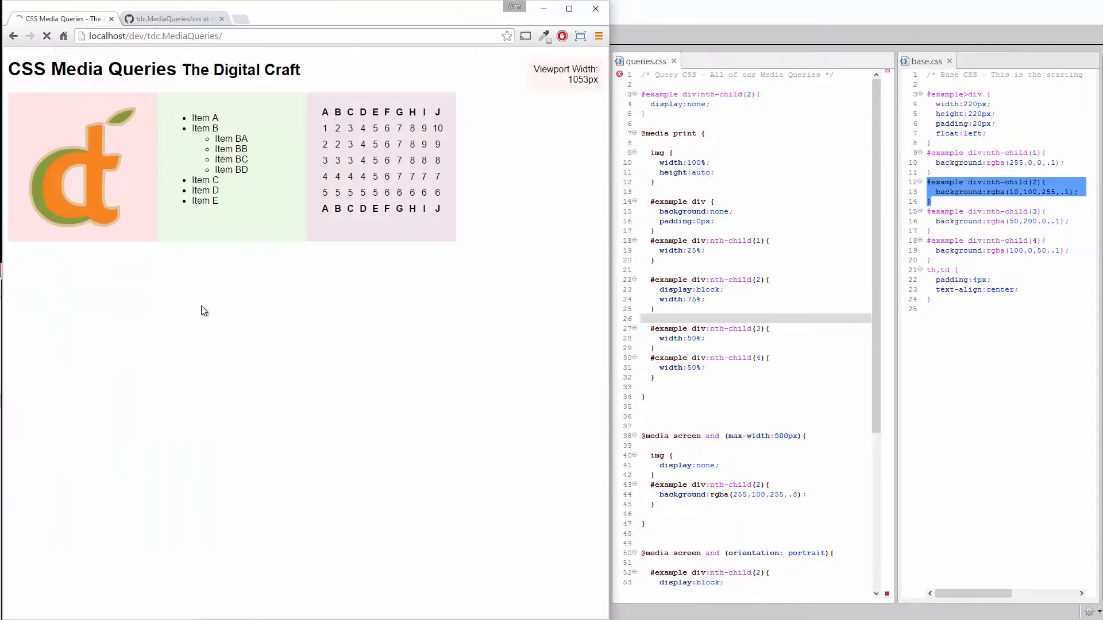
pyautogui.rightClick(205, 311)
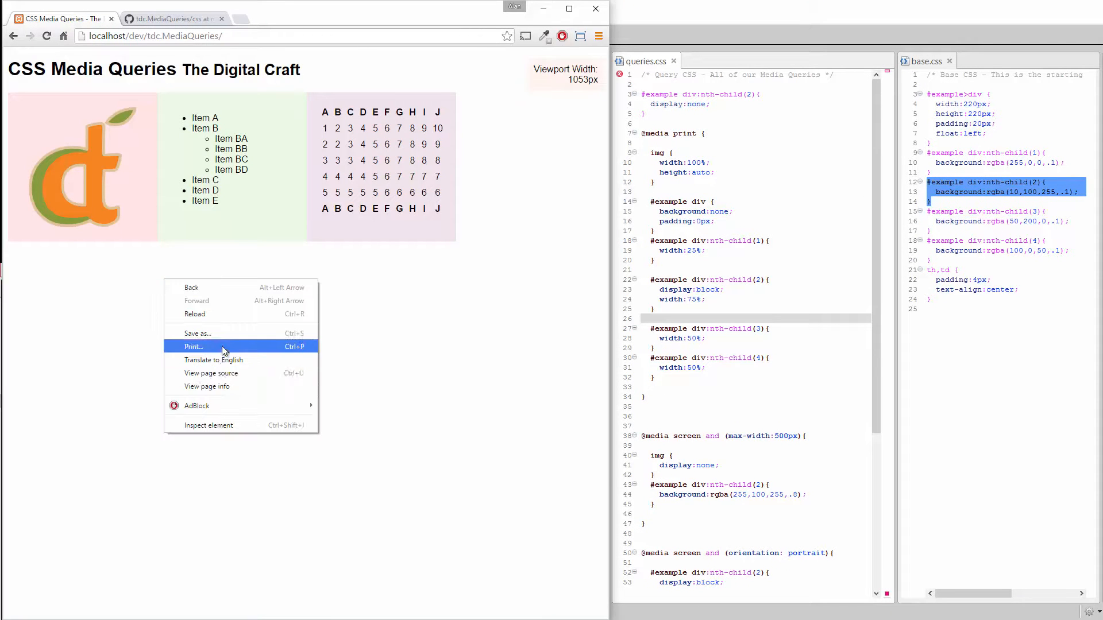
pyautogui.click(193, 346)
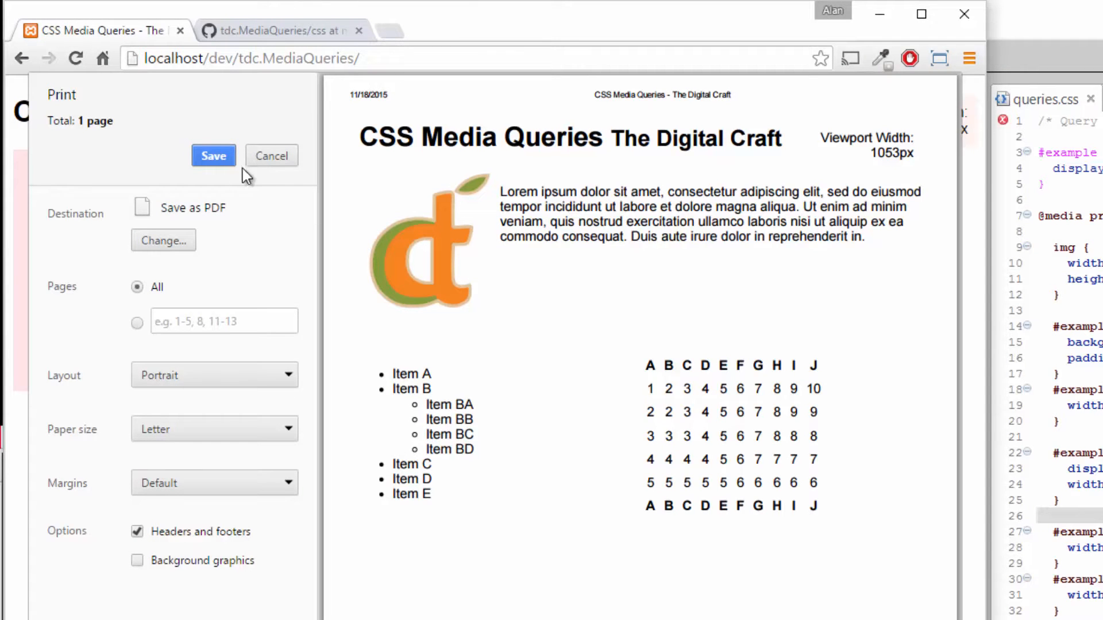
pyautogui.moveTo(56, 275)
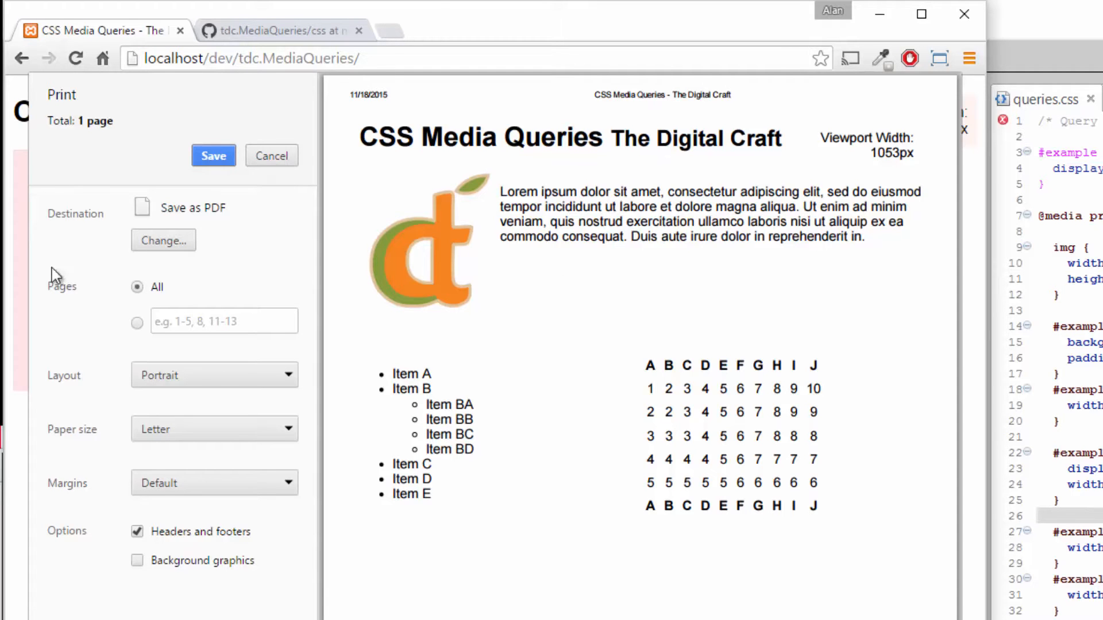
pyautogui.click(271, 155)
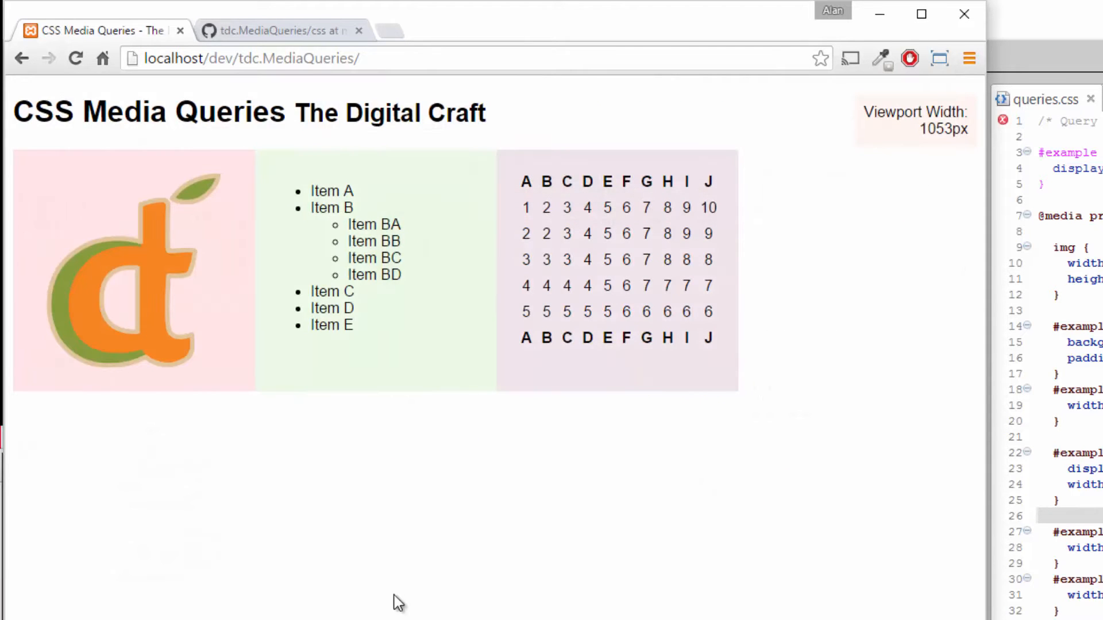
pyautogui.moveTo(985, 394)
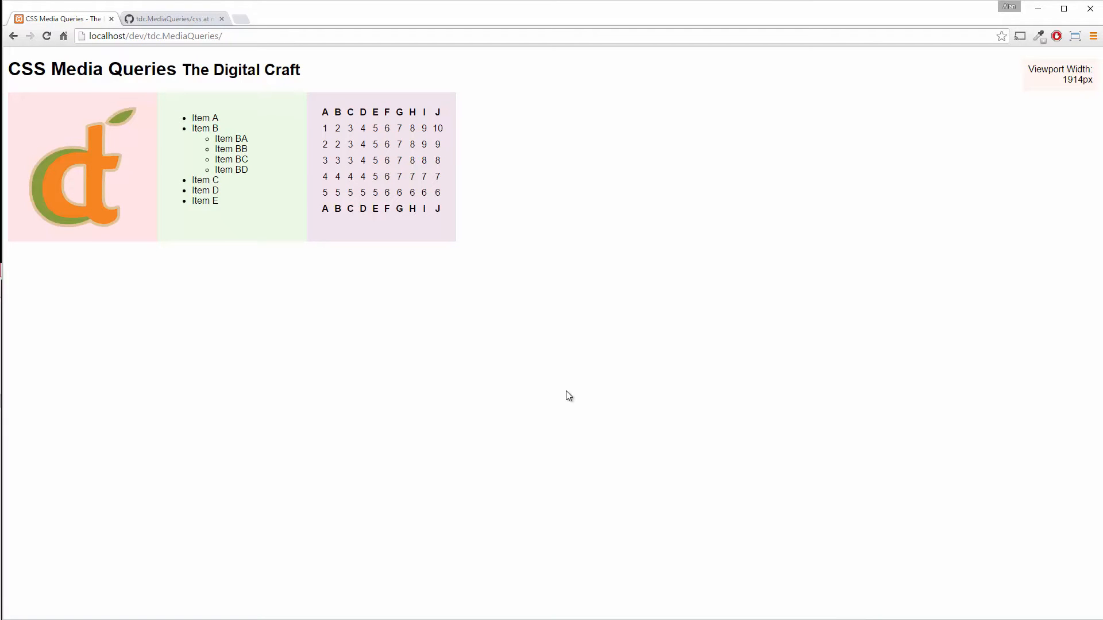
pyautogui.moveTo(512, 231)
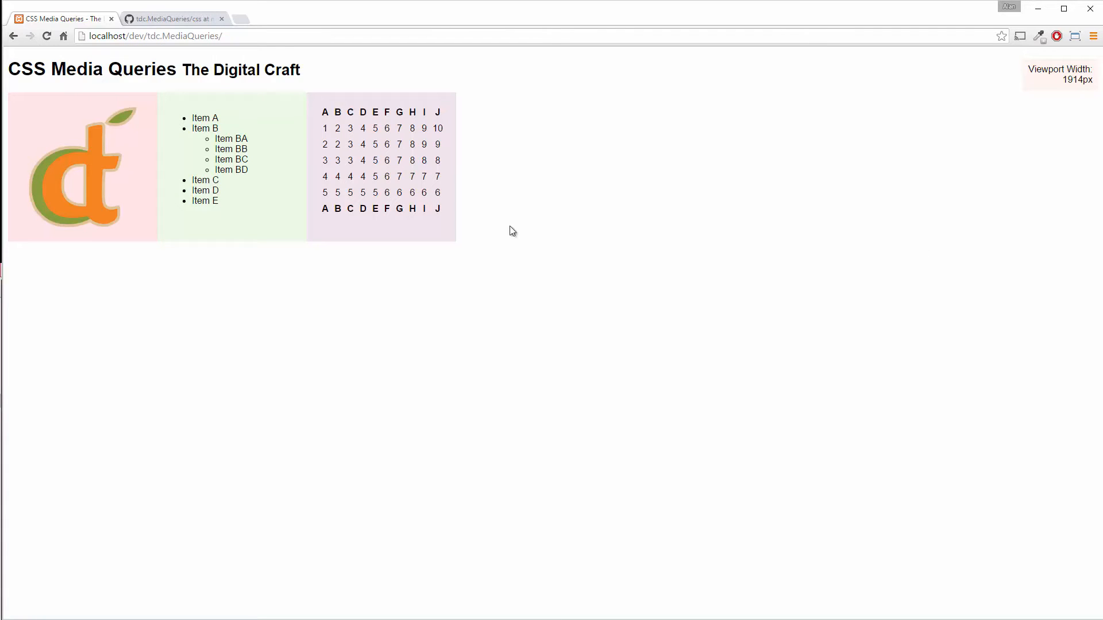
pyautogui.moveTo(954, 344)
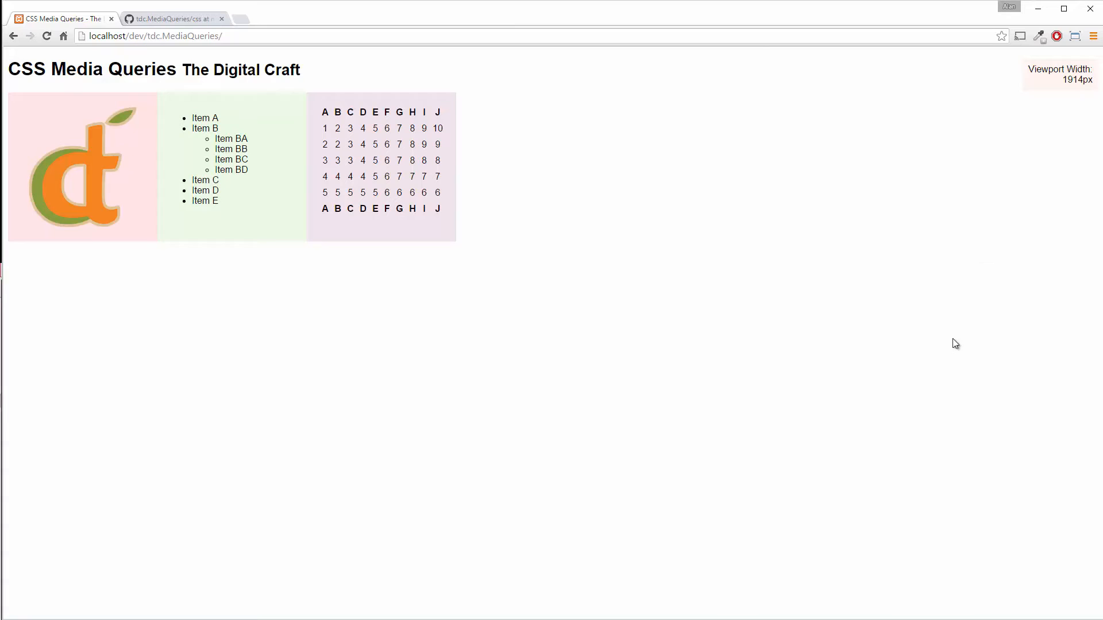
pyautogui.moveTo(959, 333)
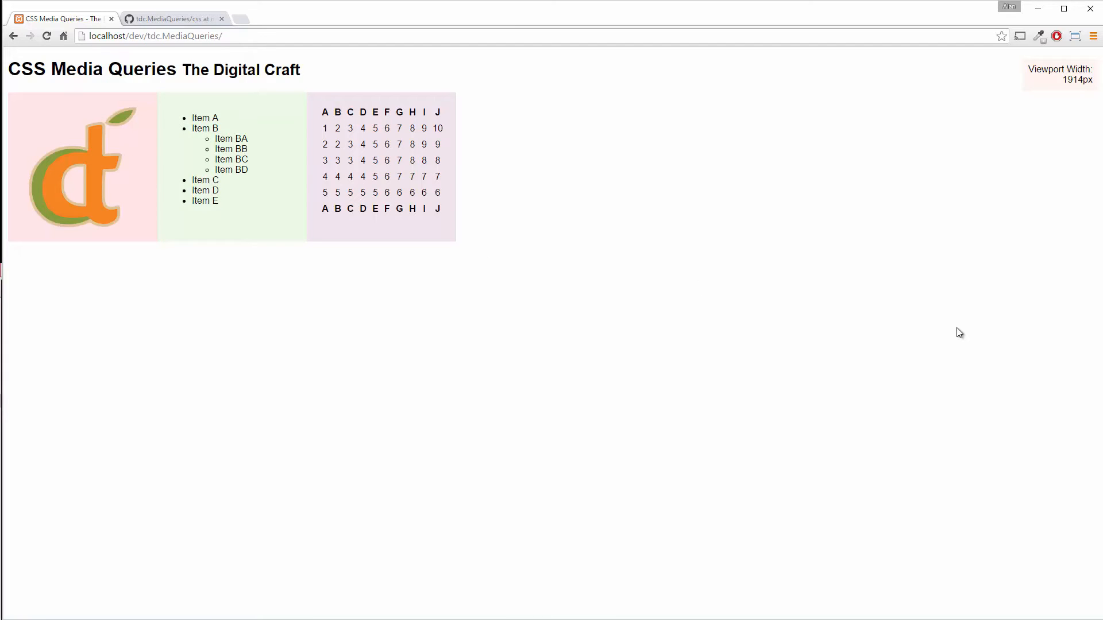
pyautogui.moveTo(261, 467)
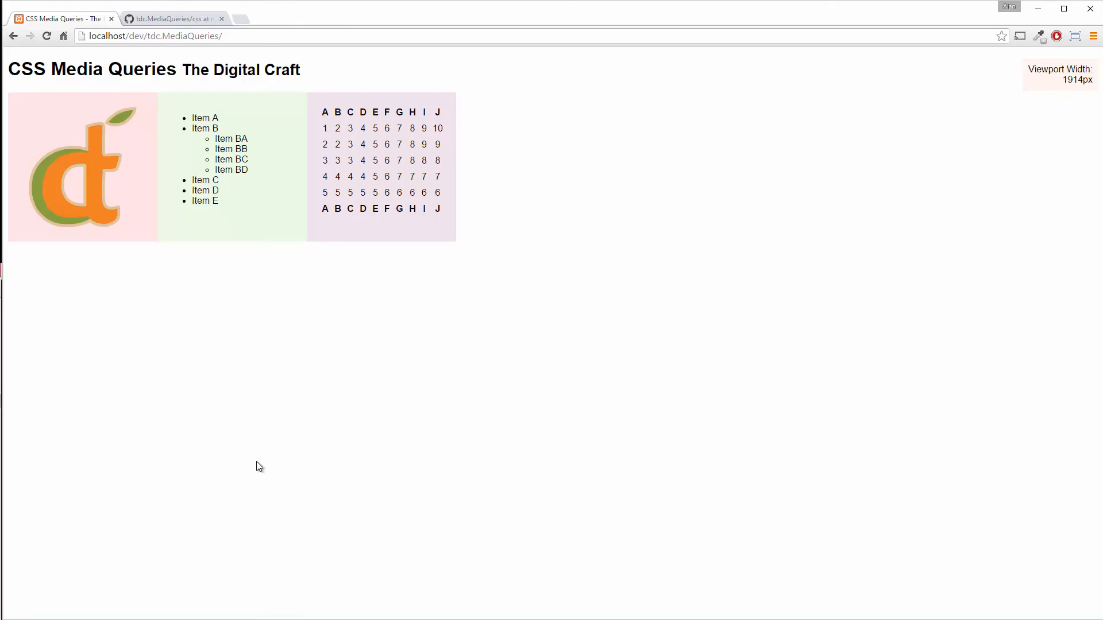
pyautogui.moveTo(255, 371)
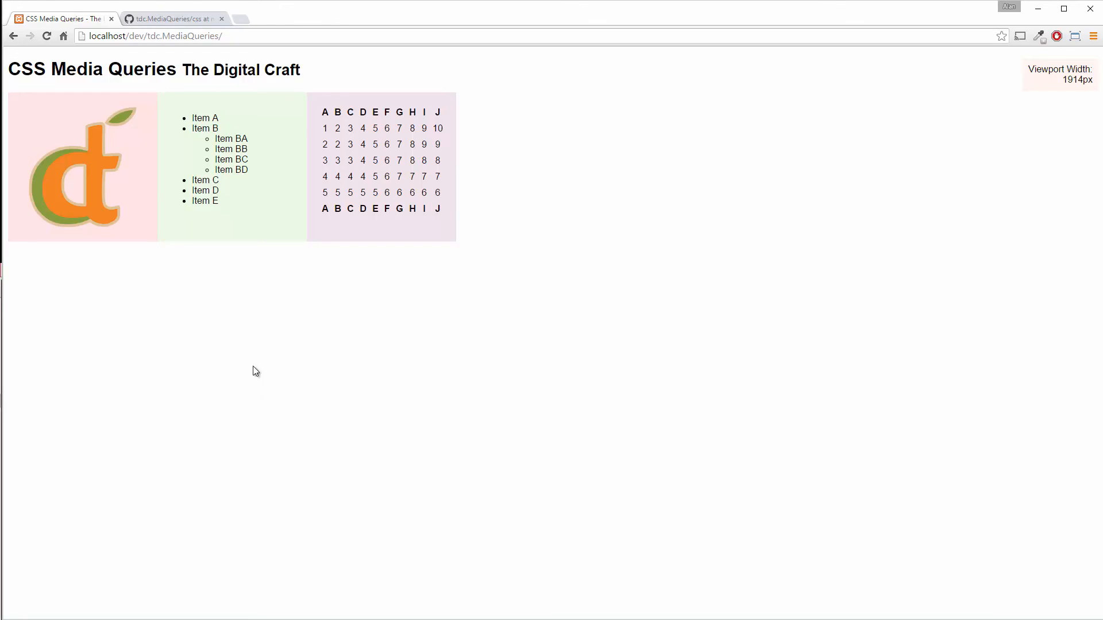